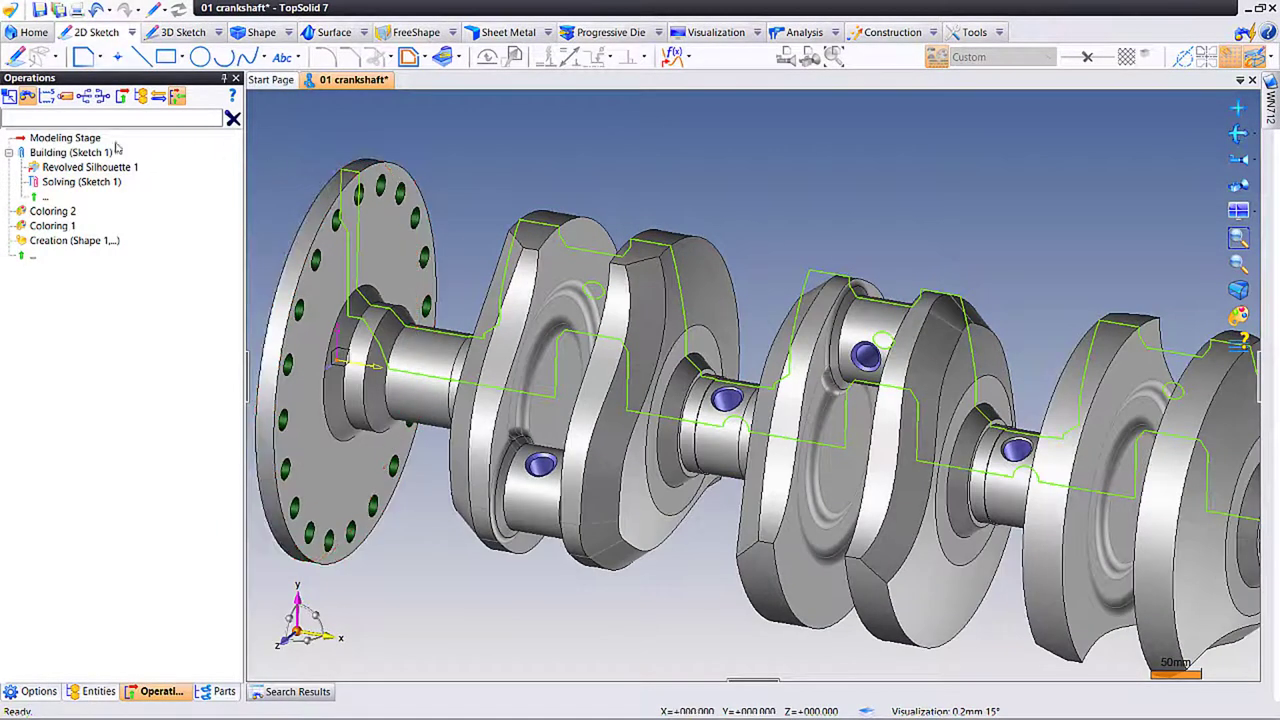
- Move the modeling stage below Coloring 1, above Coloring 2, then back to the top
{"action": "left_click", "coordinate": [65, 137]}
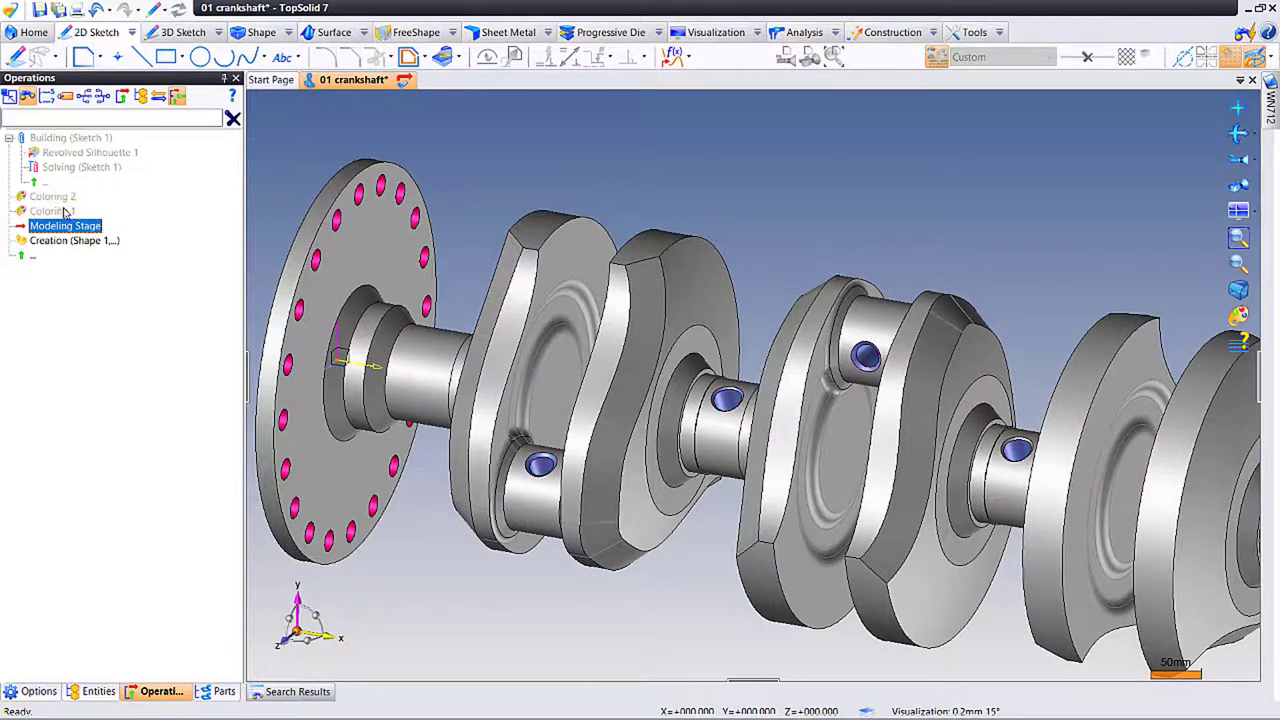
{"action": "left_click", "coordinate": [52, 211]}
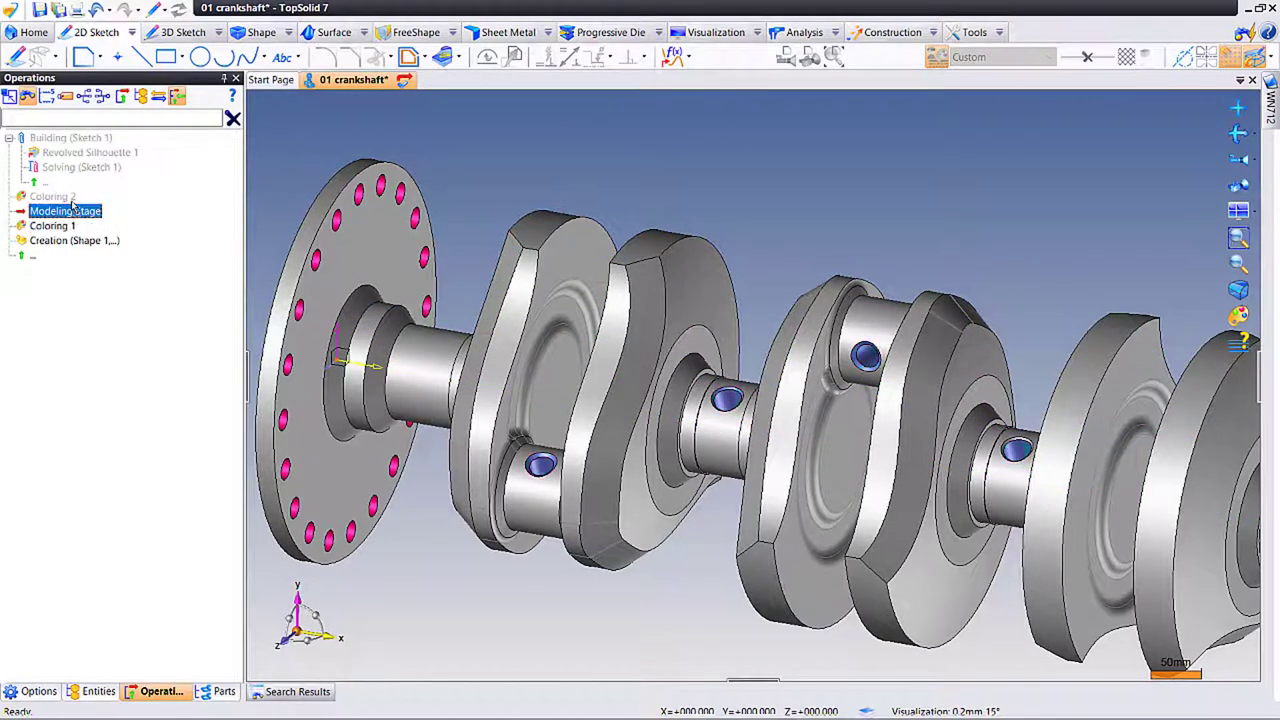
{"action": "left_click", "coordinate": [53, 211]}
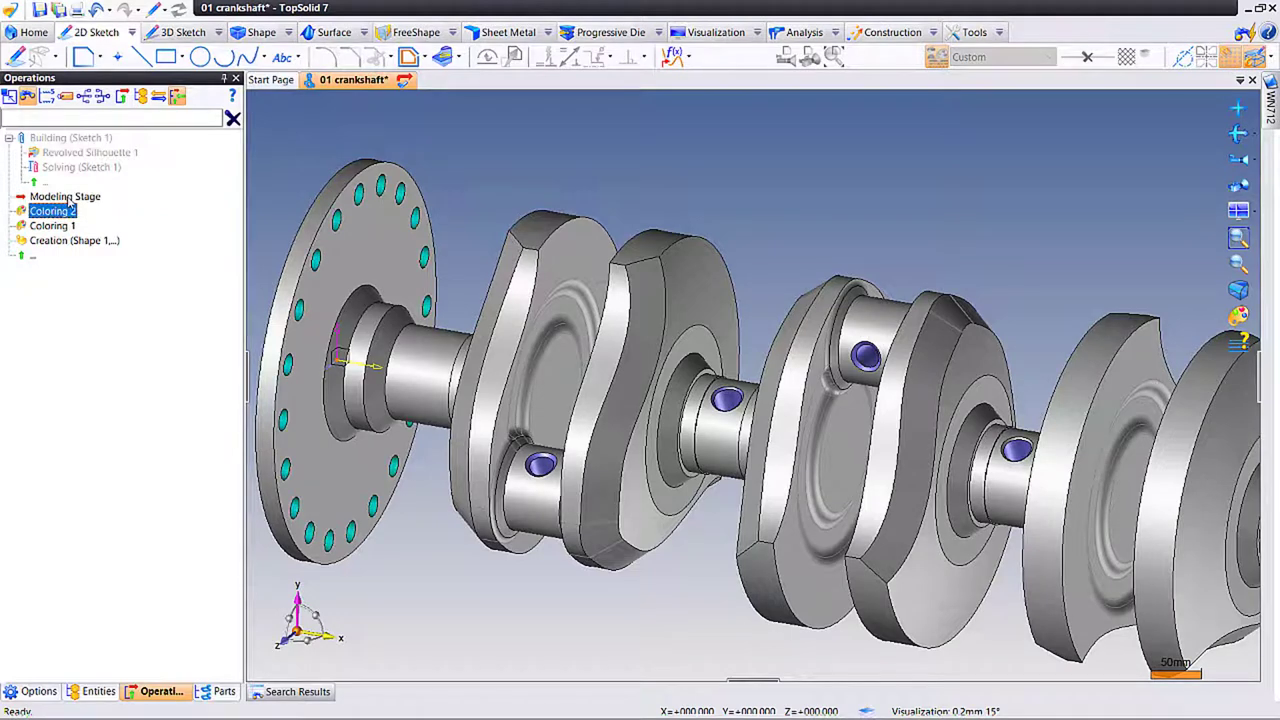
{"action": "left_click", "coordinate": [9, 152]}
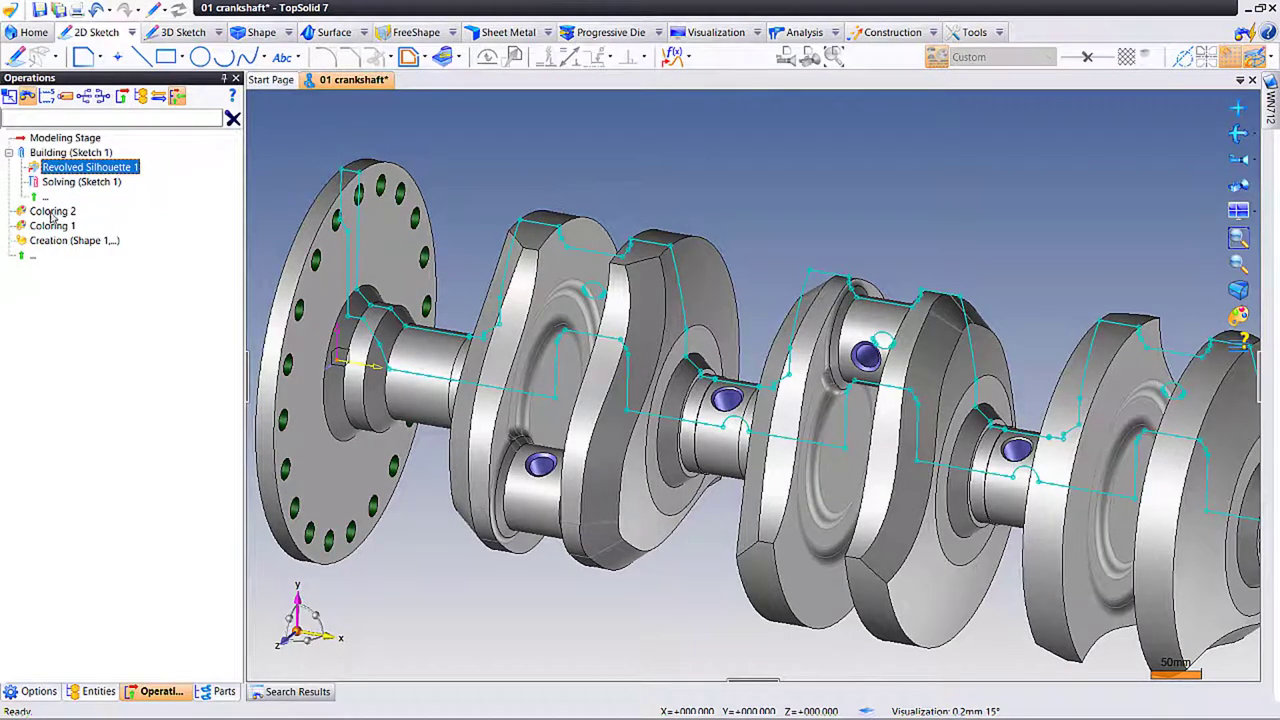
- Edit Coloring 2, switching its flange-hole colour from dark green to pale yellow
{"action": "right_click", "coordinate": [52, 211]}
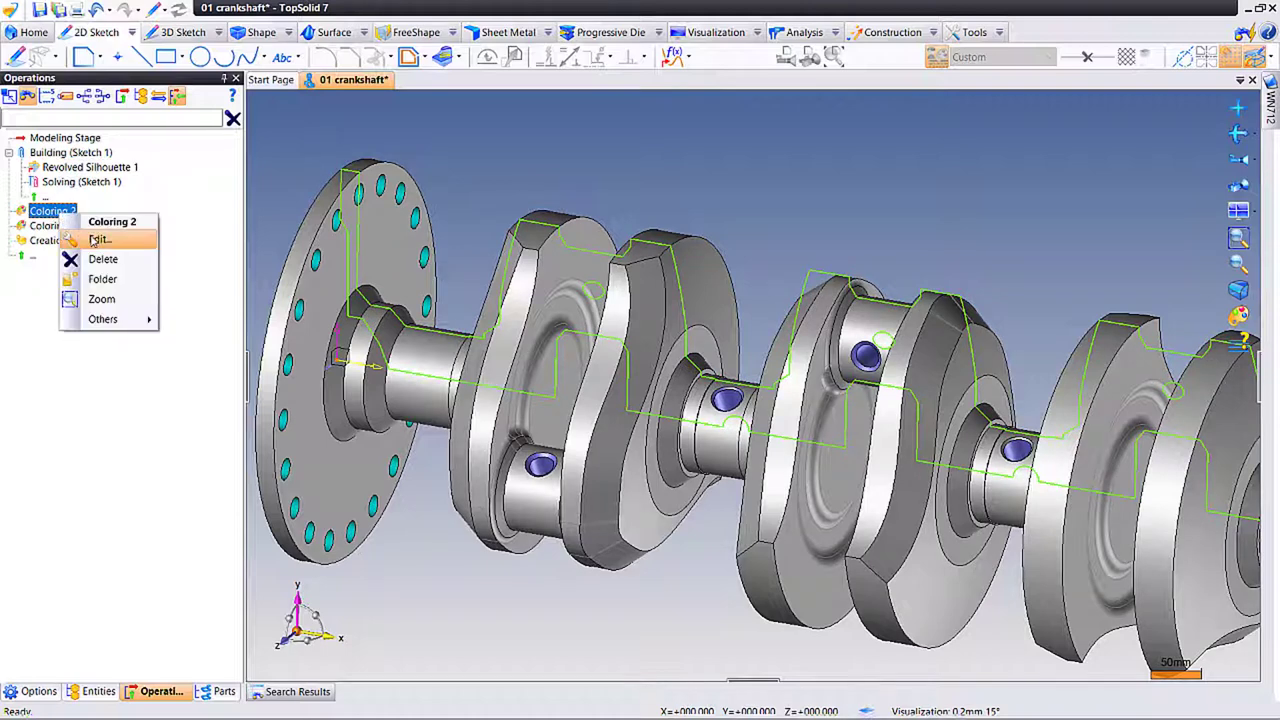
{"action": "left_click", "coordinate": [99, 239]}
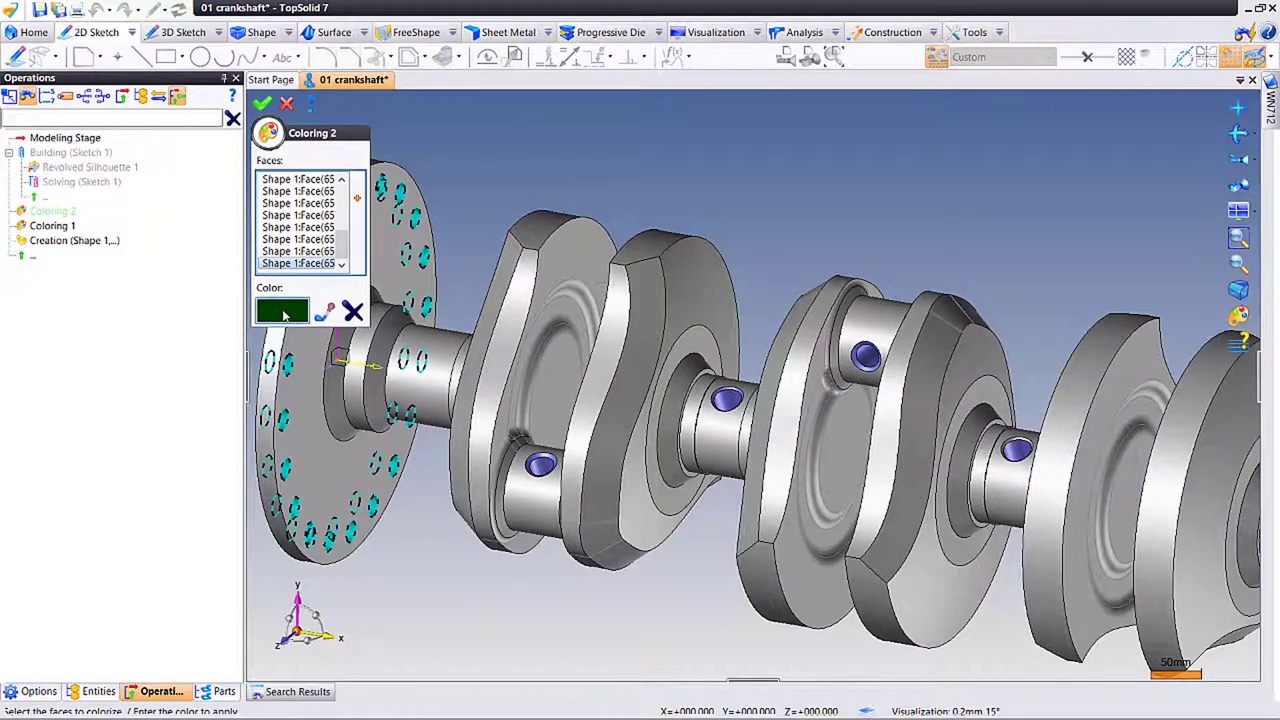
{"action": "left_click", "coordinate": [282, 310]}
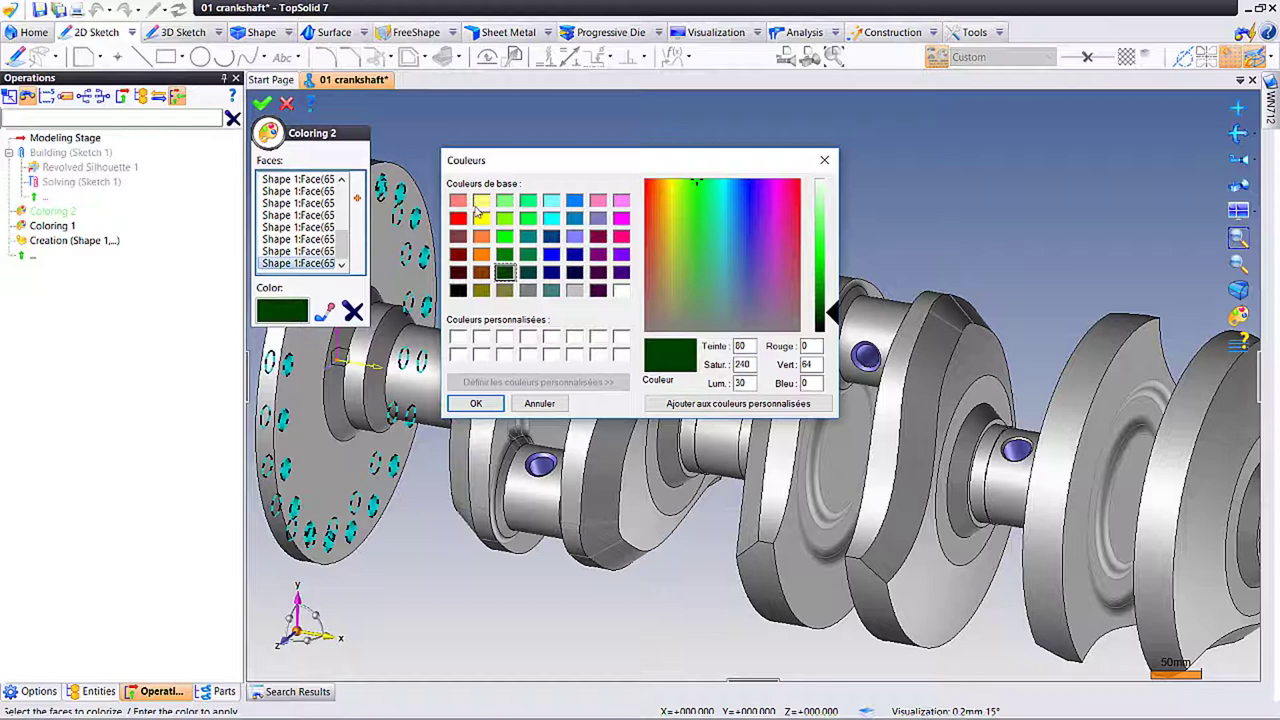
{"action": "left_click", "coordinate": [482, 200]}
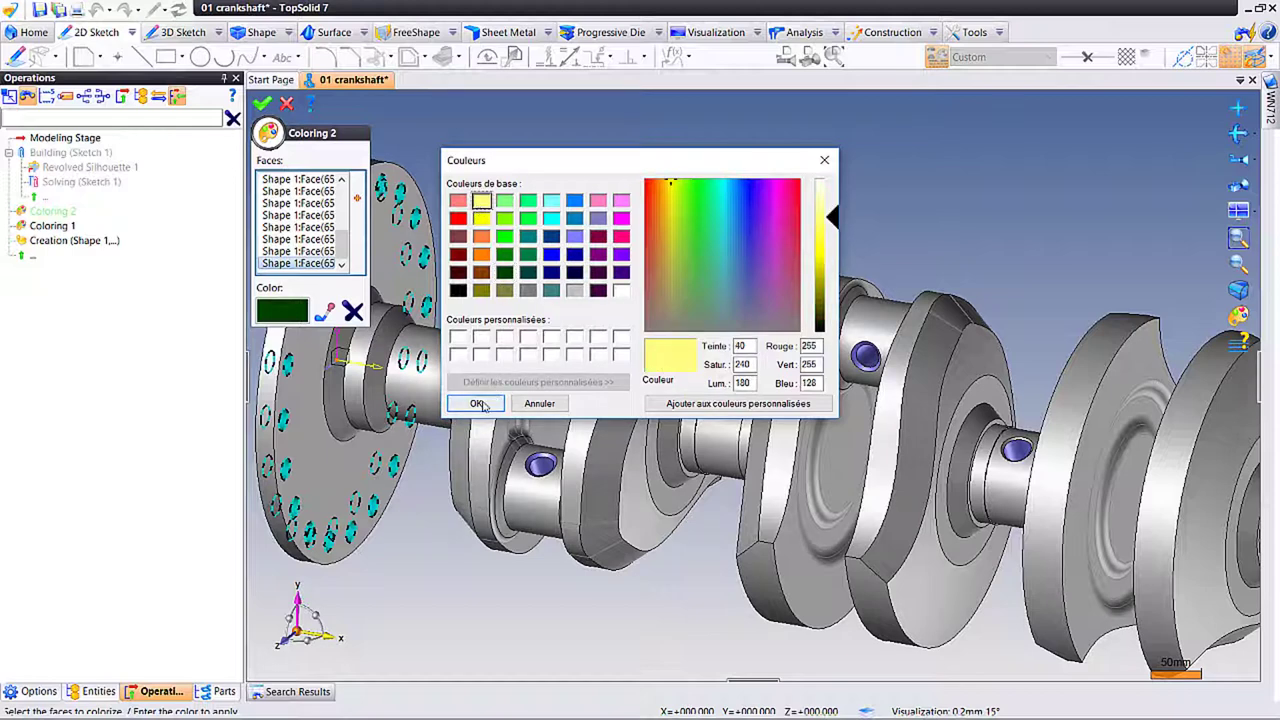
{"action": "left_click", "coordinate": [476, 403]}
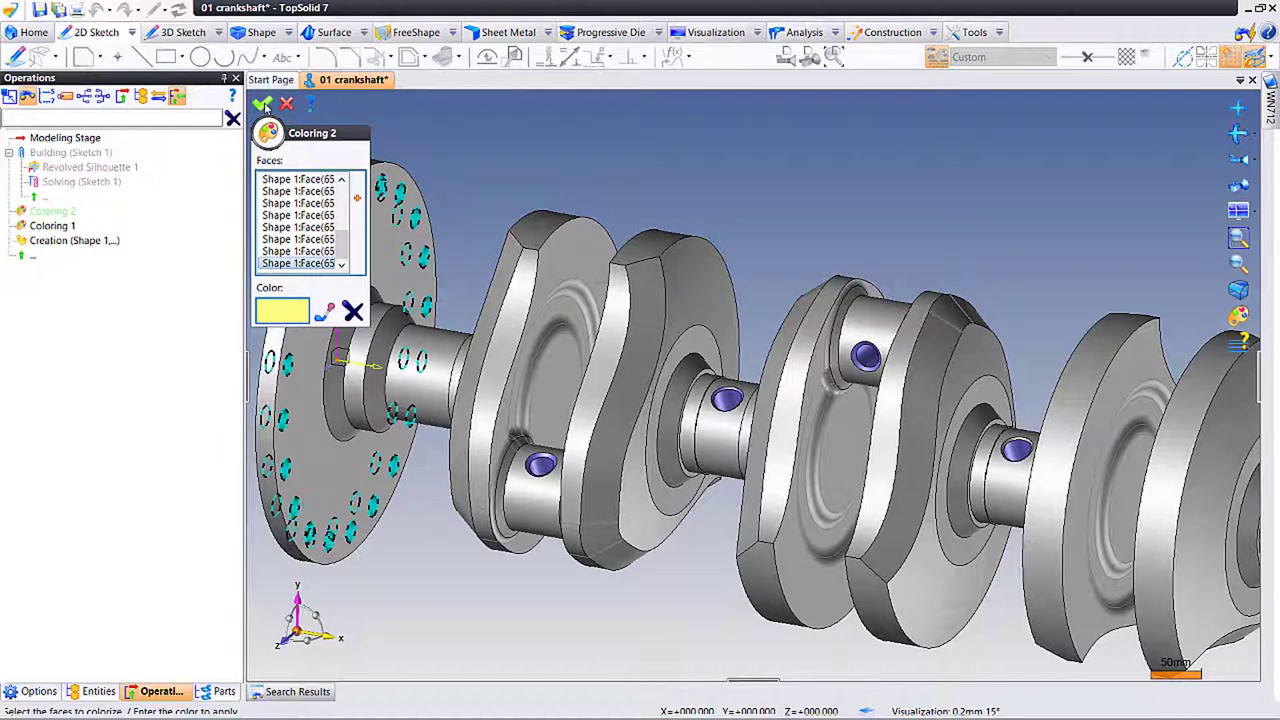
{"action": "mouse_move", "coordinate": [492, 170]}
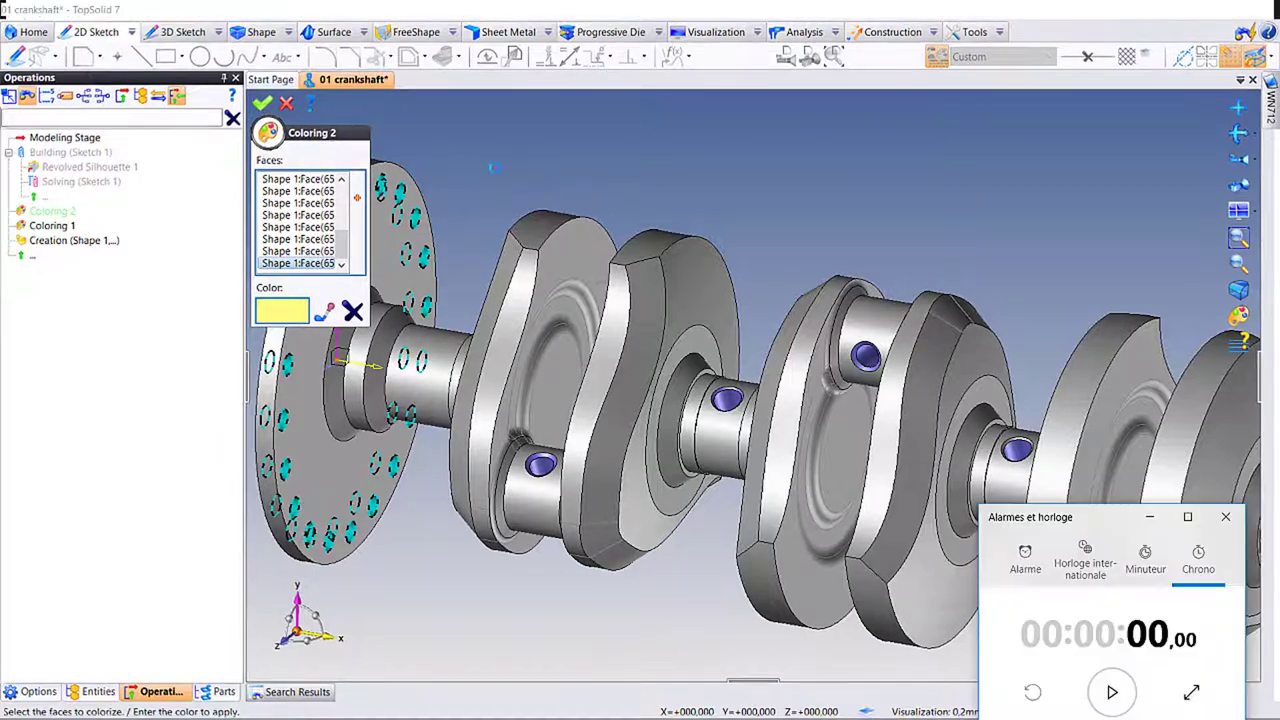
- Validate the Coloring 2 edit so the flange holes turn pale yellow
{"action": "left_click", "coordinate": [1111, 692]}
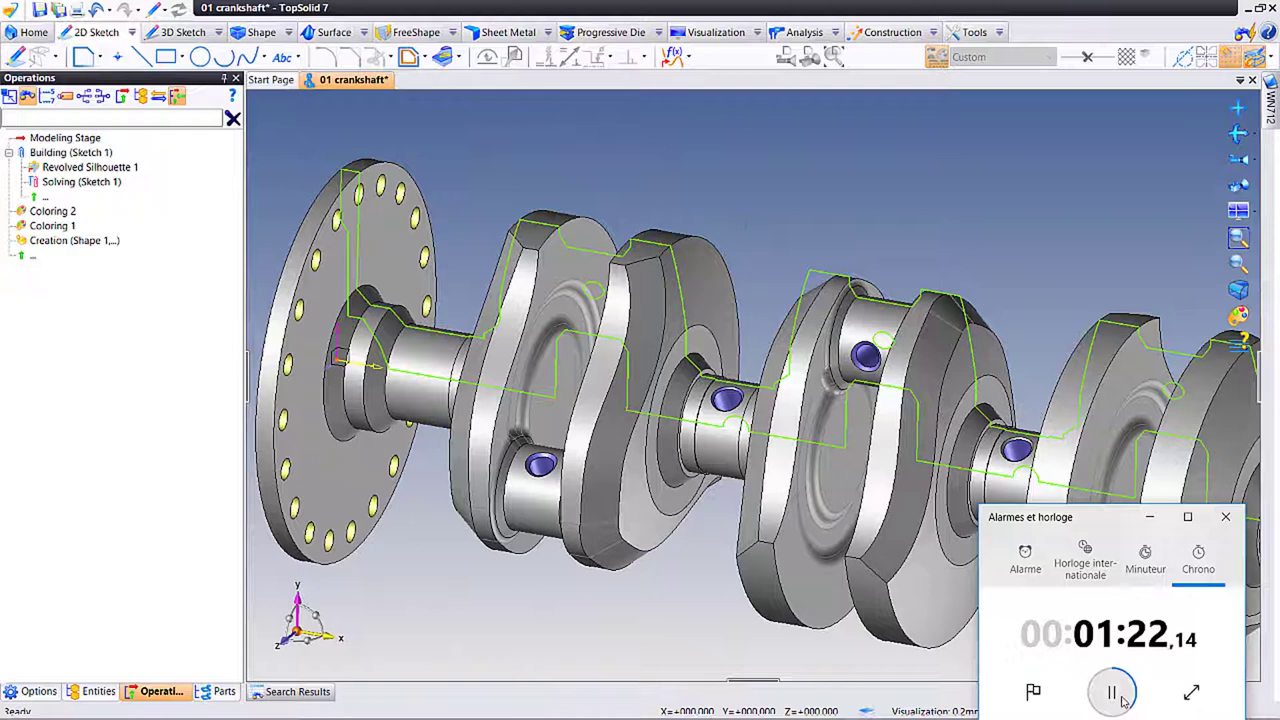
{"action": "left_click", "coordinate": [1111, 691]}
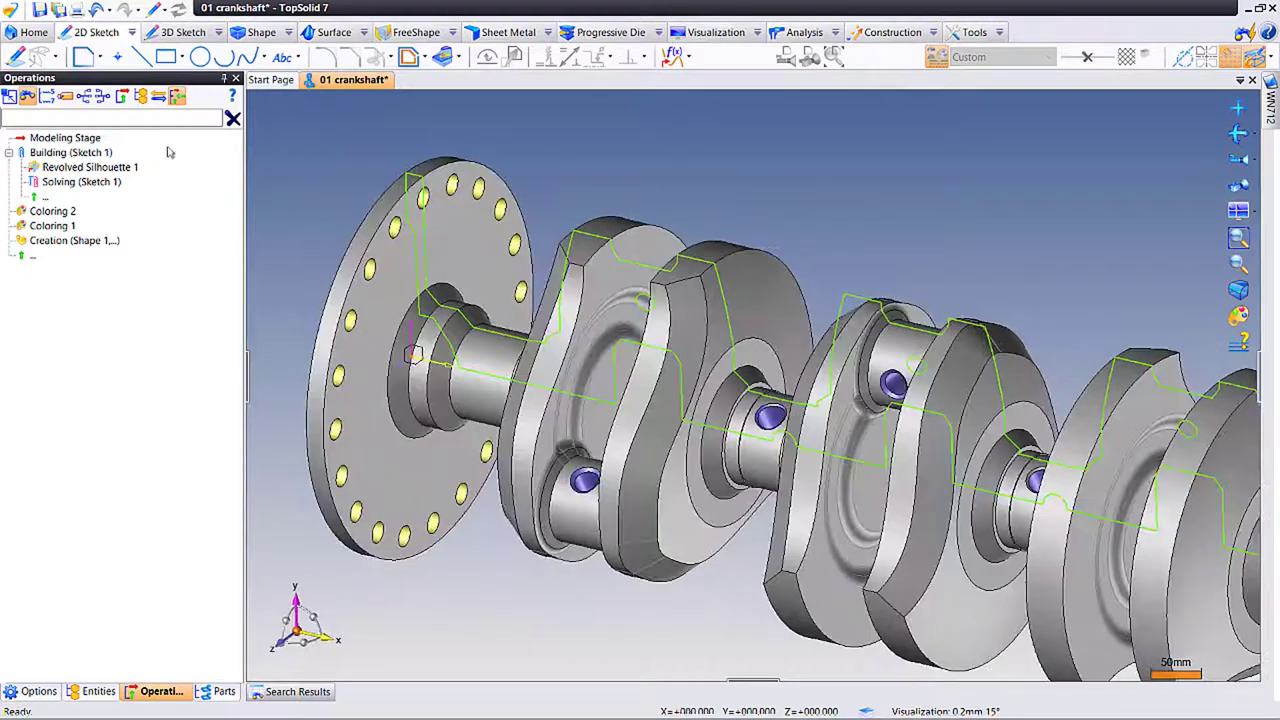
- Freeze the sketch operations and recolour Coloring 2's flange holes orange
{"action": "right_click", "coordinate": [70, 152]}
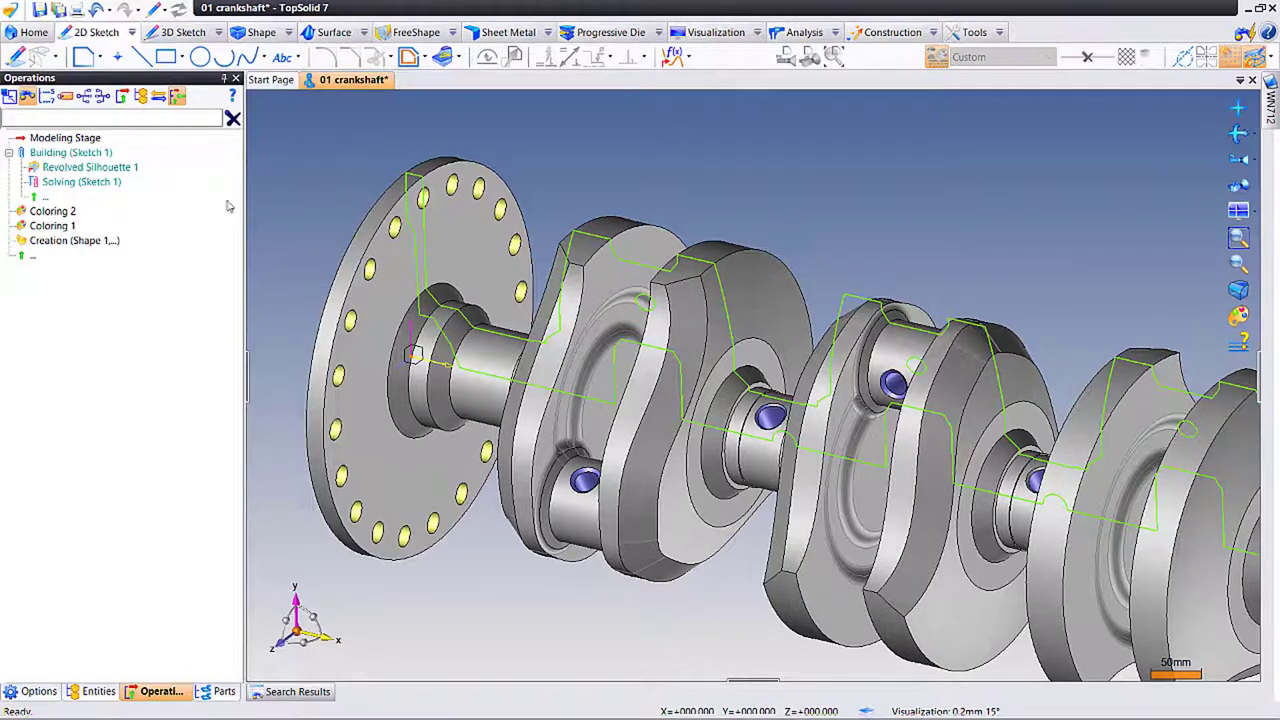
{"action": "double_click", "coordinate": [53, 211]}
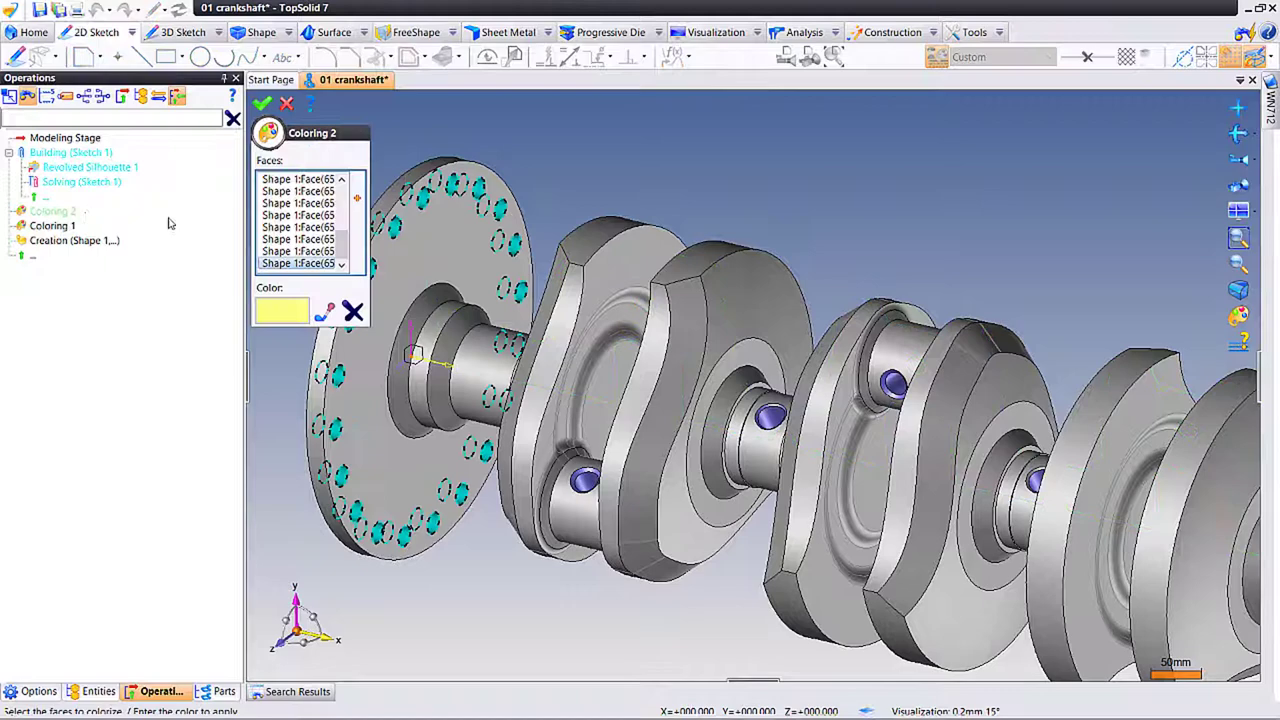
{"action": "left_click", "coordinate": [282, 310]}
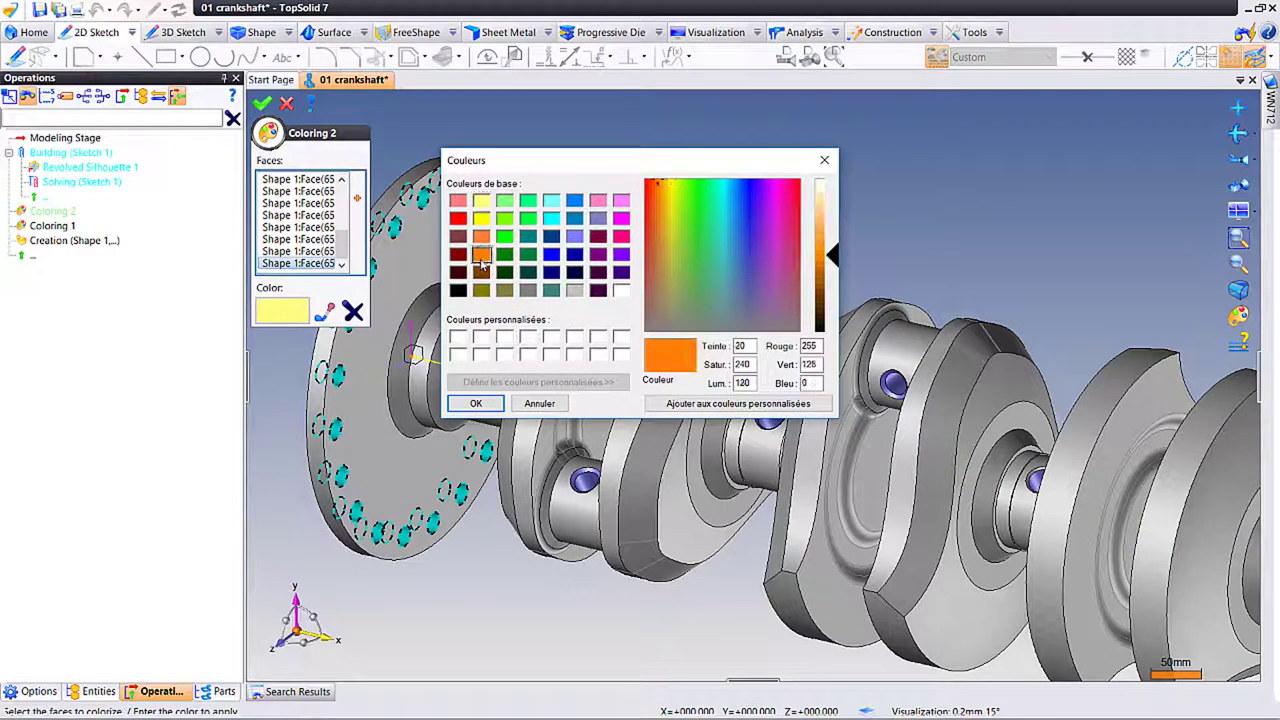
{"action": "left_click", "coordinate": [476, 403]}
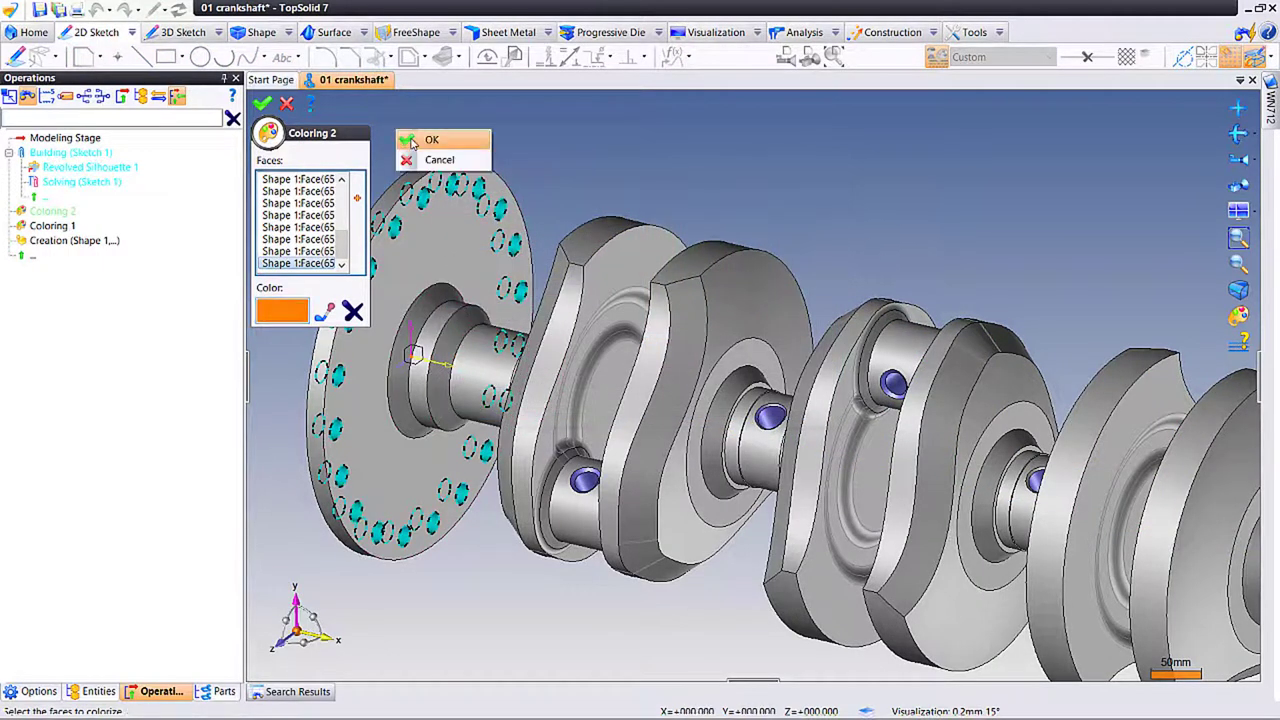
{"action": "left_click", "coordinate": [431, 139]}
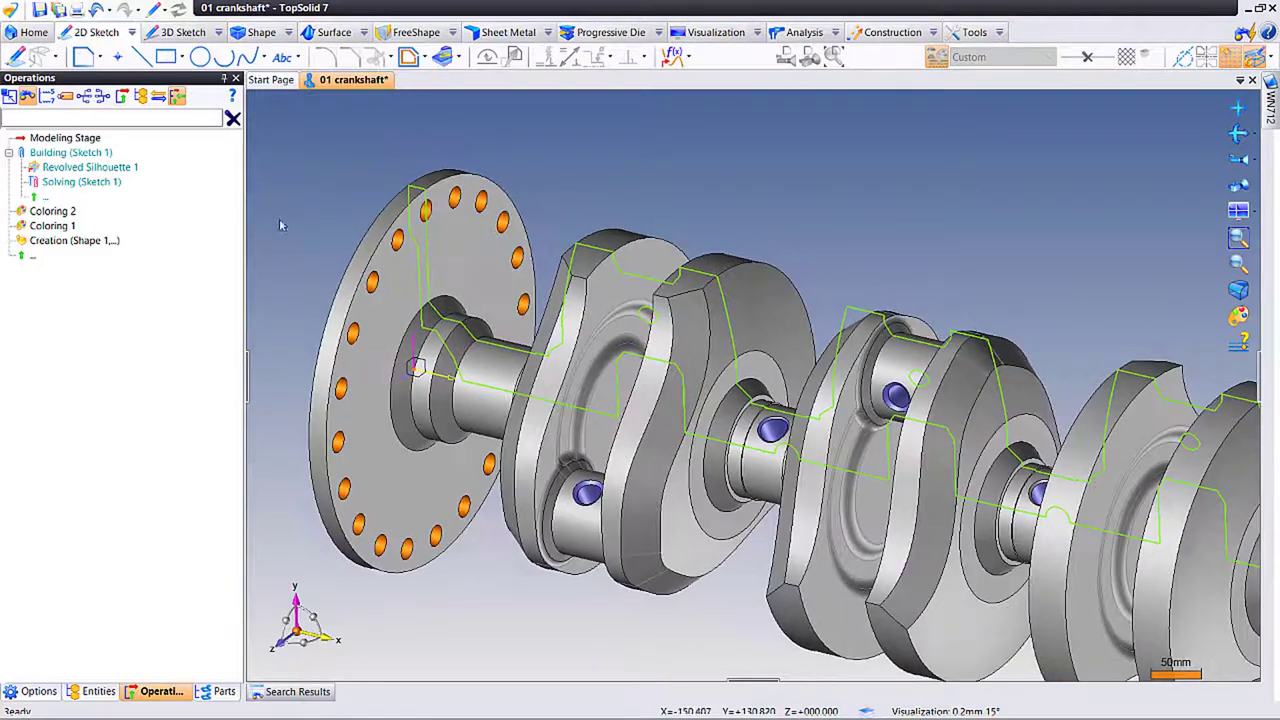
- Edit Coloring 1, changing the crankpin oil holes from lavender to bright green
{"action": "double_click", "coordinate": [53, 225]}
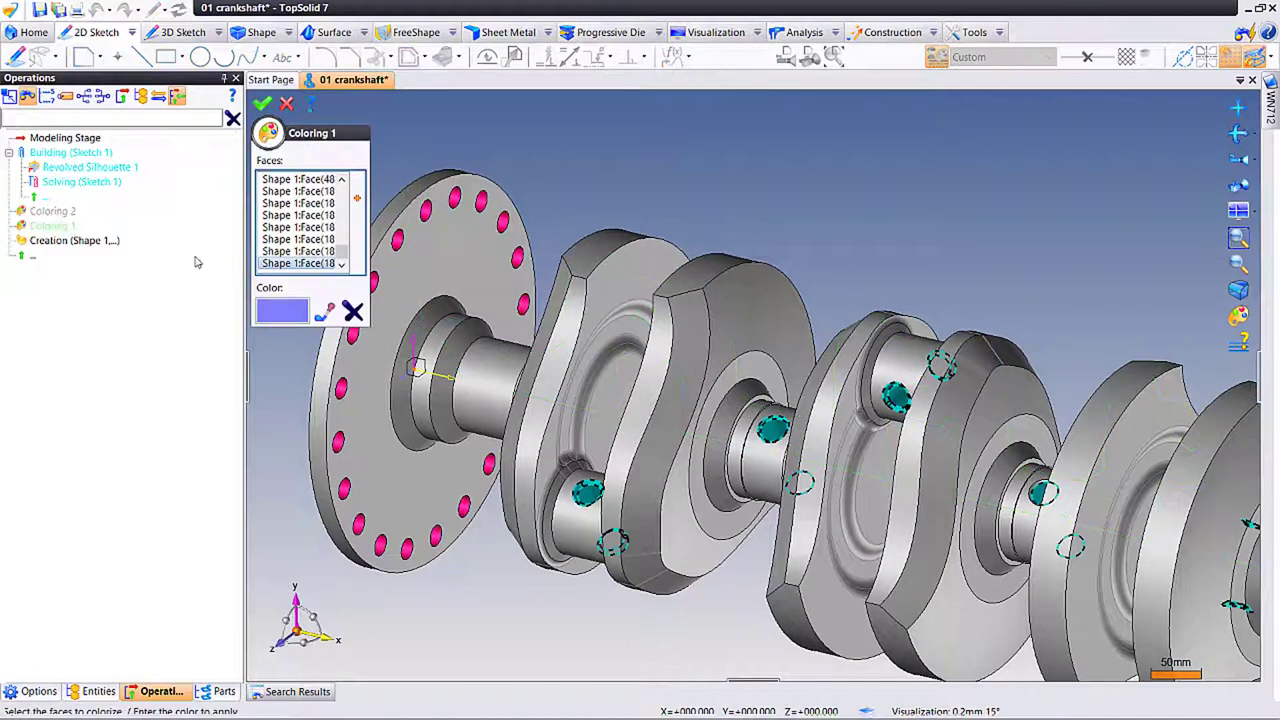
{"action": "left_click", "coordinate": [282, 311]}
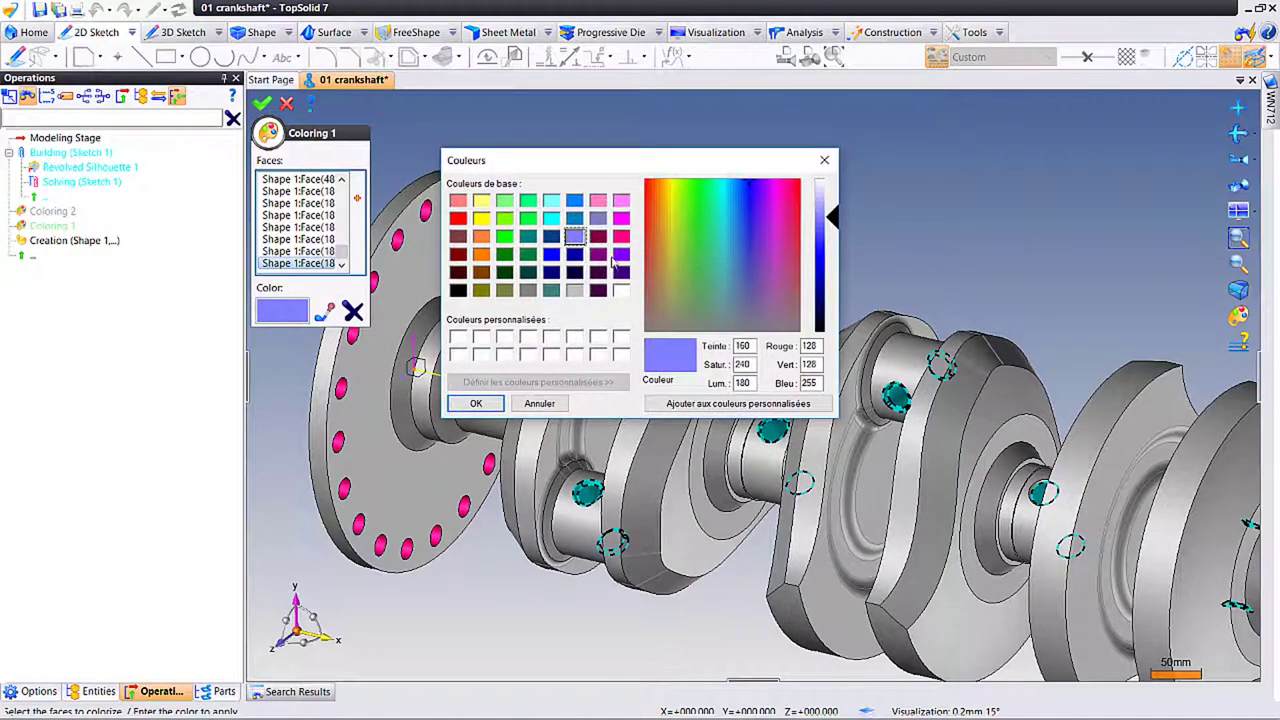
{"action": "left_click", "coordinate": [528, 200]}
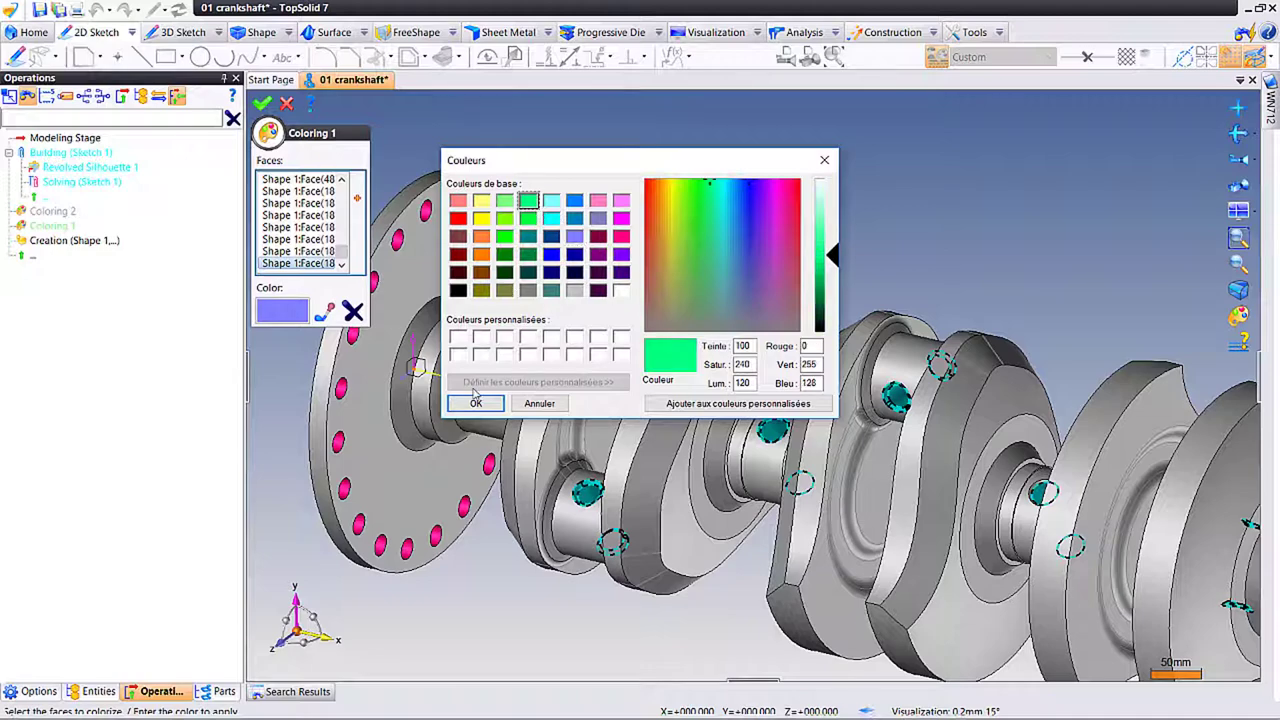
{"action": "left_click", "coordinate": [475, 403]}
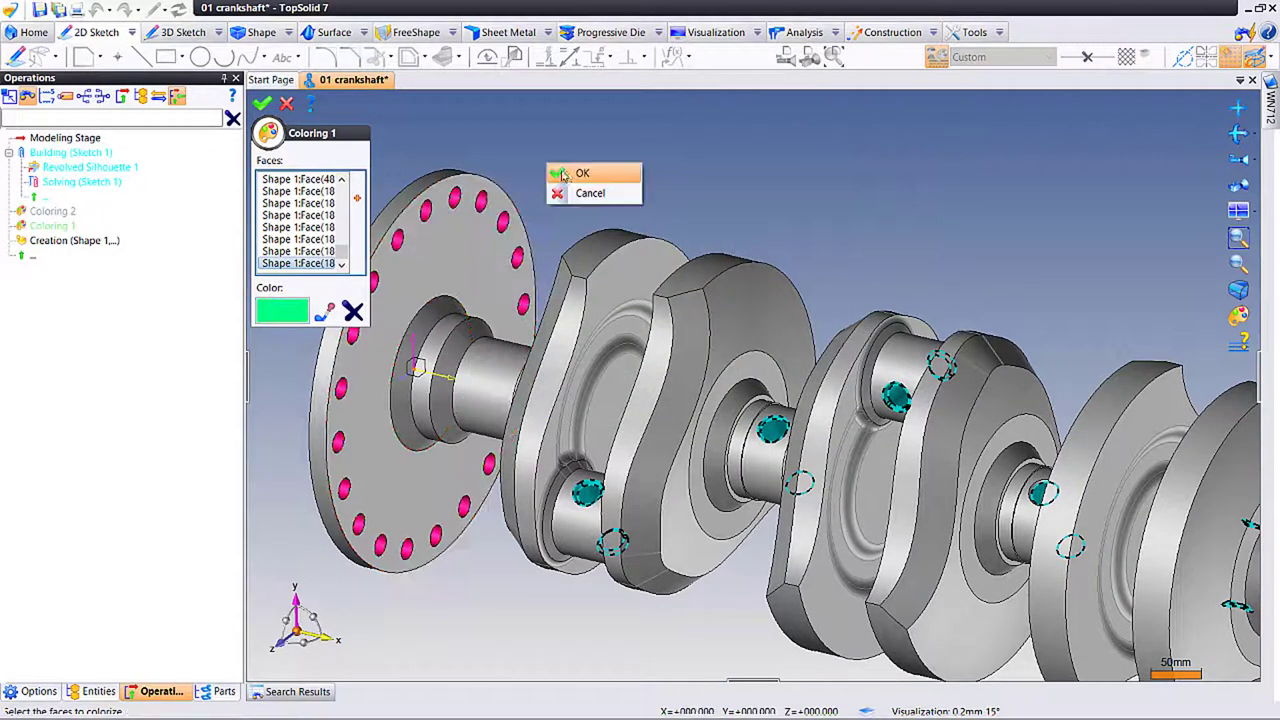
{"action": "left_click", "coordinate": [582, 172]}
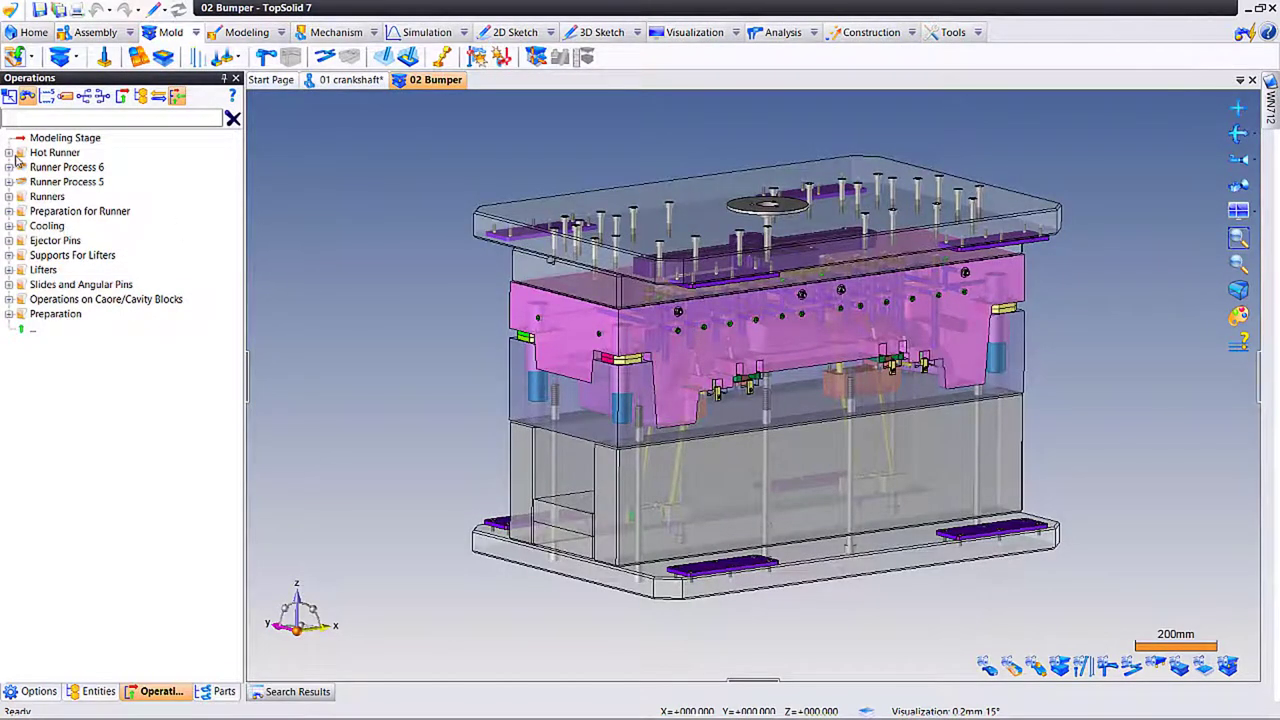
- Expand and review the Hot Runner branch, collapse it, then select Hot Runner
{"action": "left_click", "coordinate": [10, 152]}
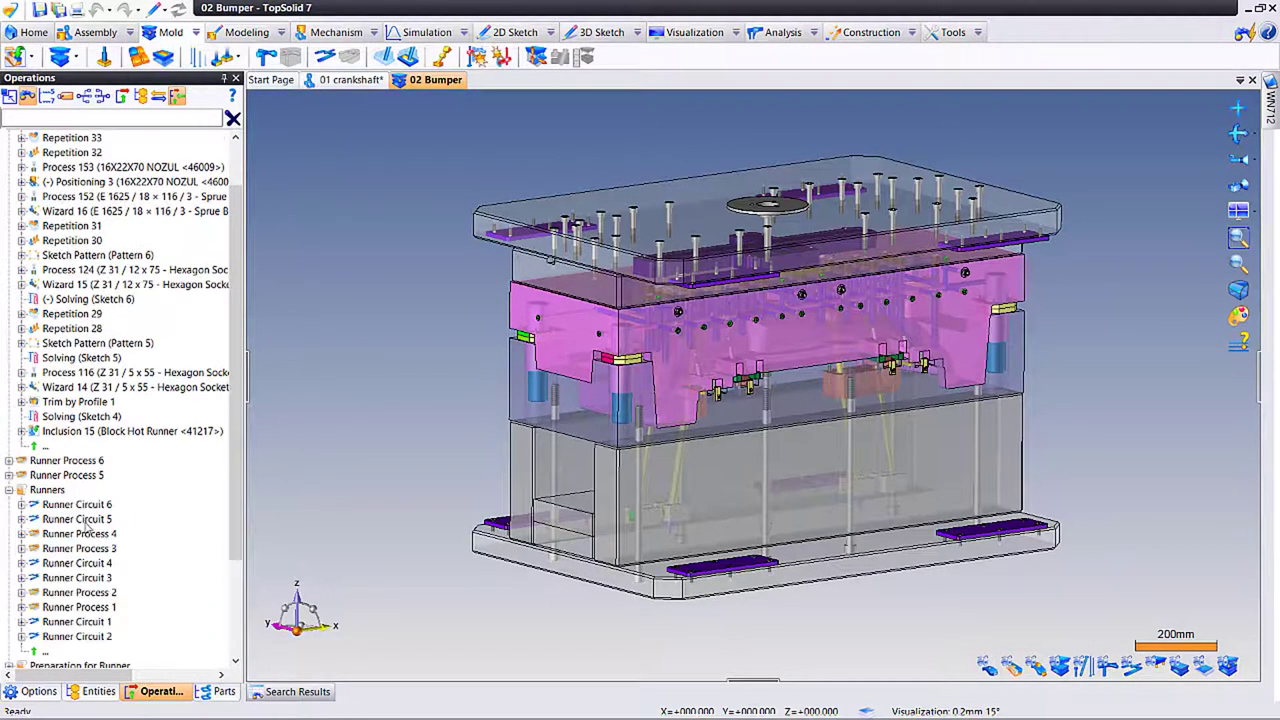
{"action": "scroll", "scroll_direction": "down", "scroll_amount": 3}
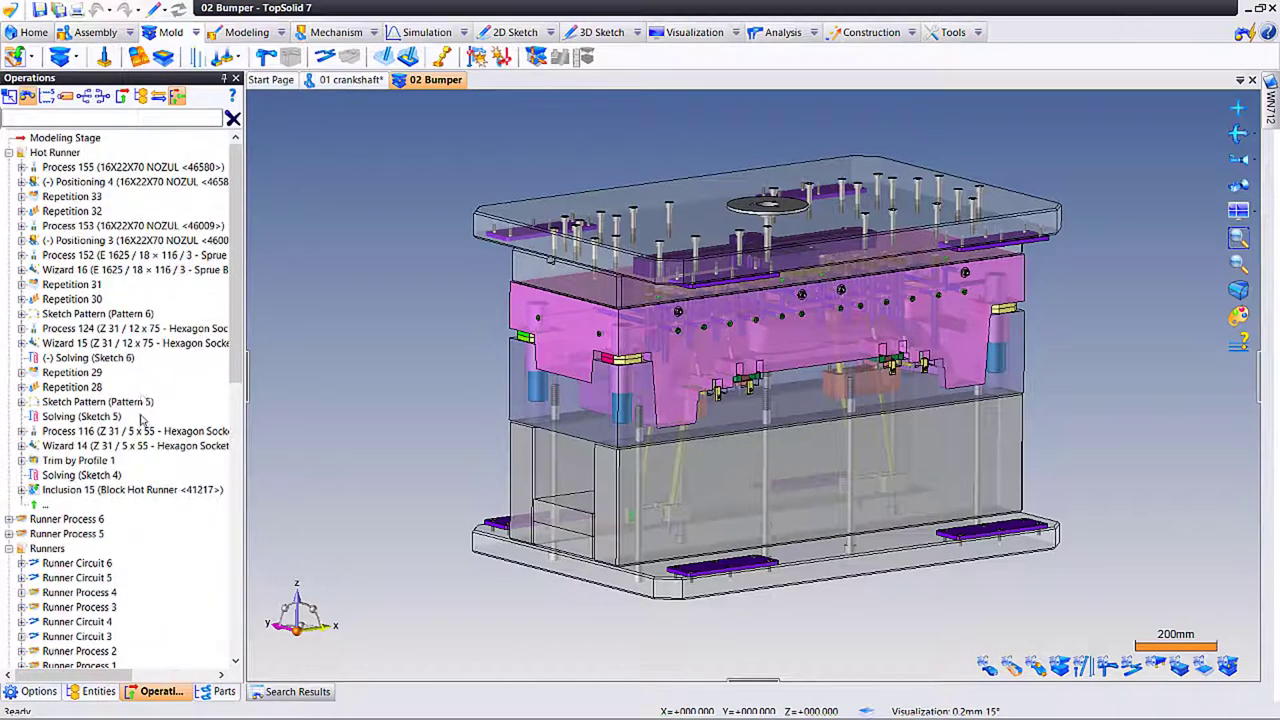
{"action": "left_click", "coordinate": [9, 96]}
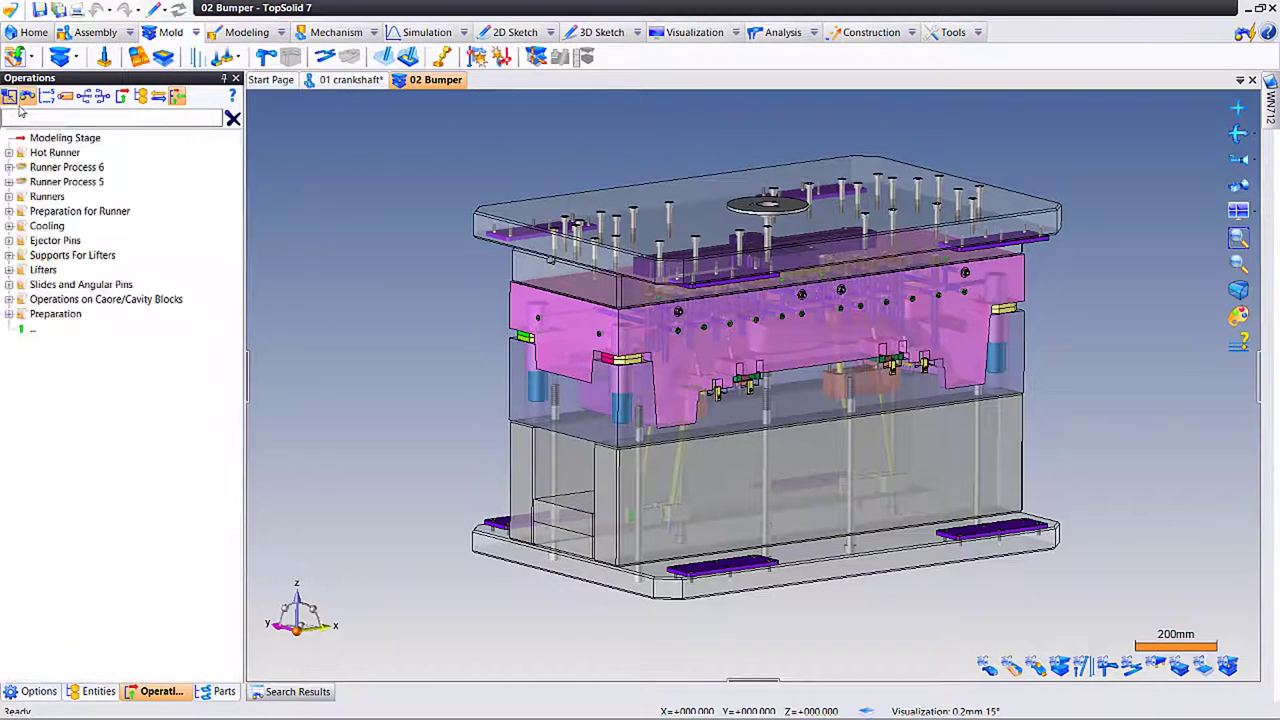
{"action": "left_click", "coordinate": [55, 152]}
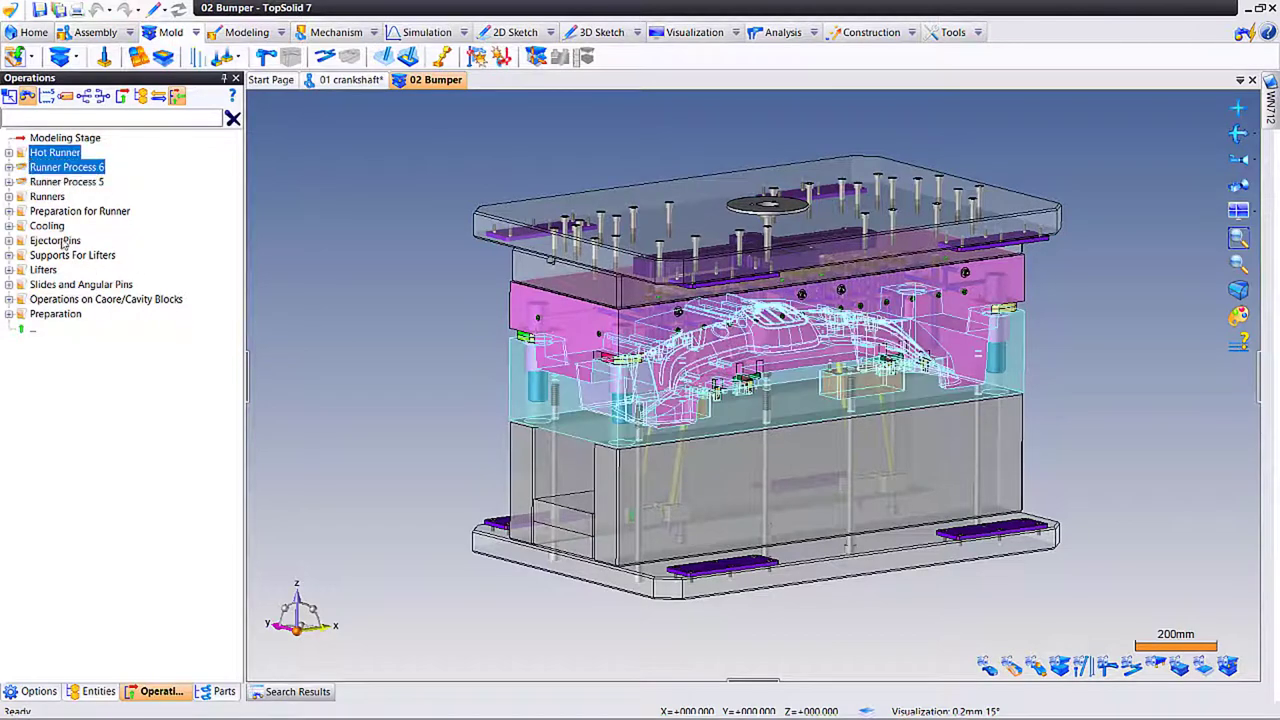
- Add Cooling, Ejector Pins, Lifters and slide operations to the selection and freeze them
{"action": "left_click", "coordinate": [9, 211]}
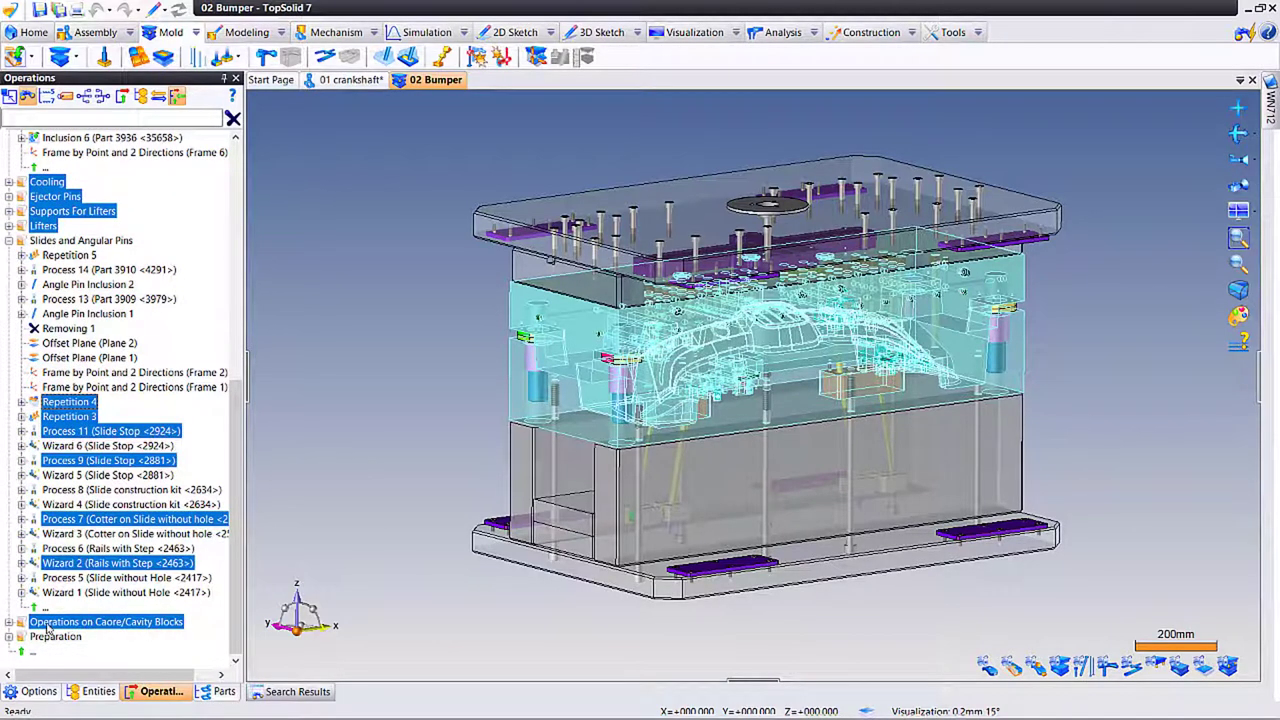
{"action": "right_click", "coordinate": [108, 460]}
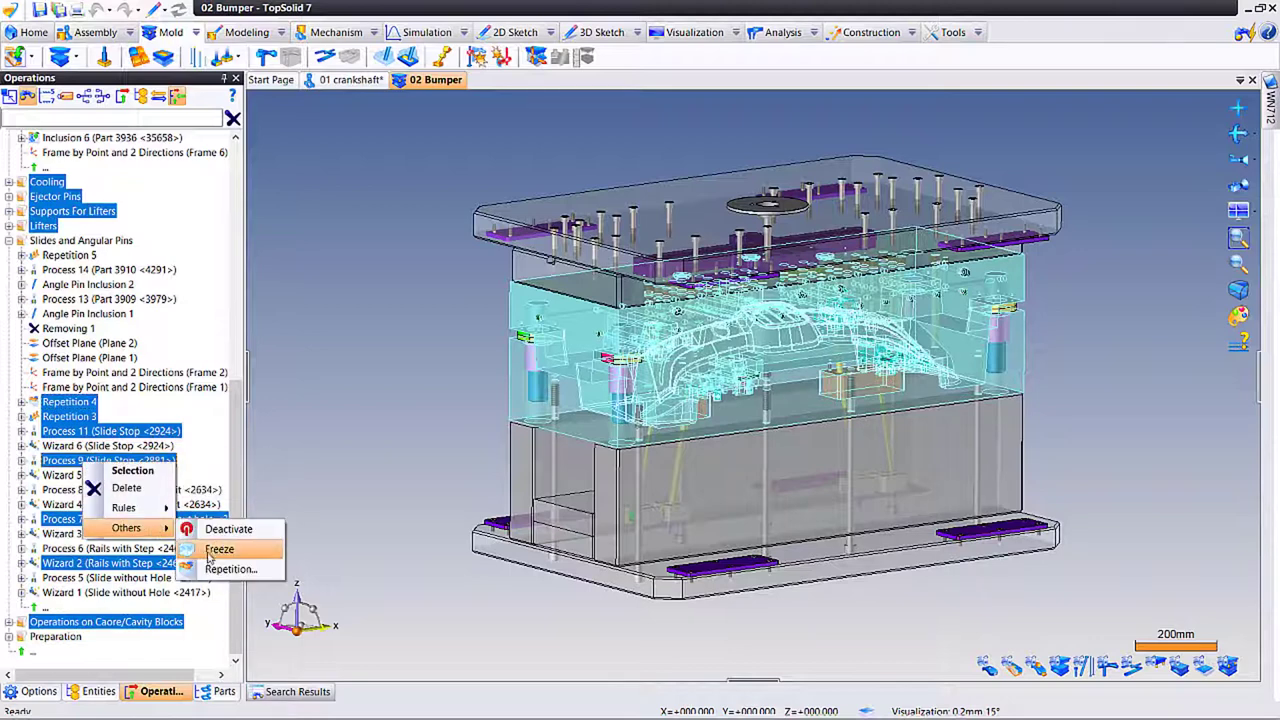
{"action": "left_click", "coordinate": [218, 548]}
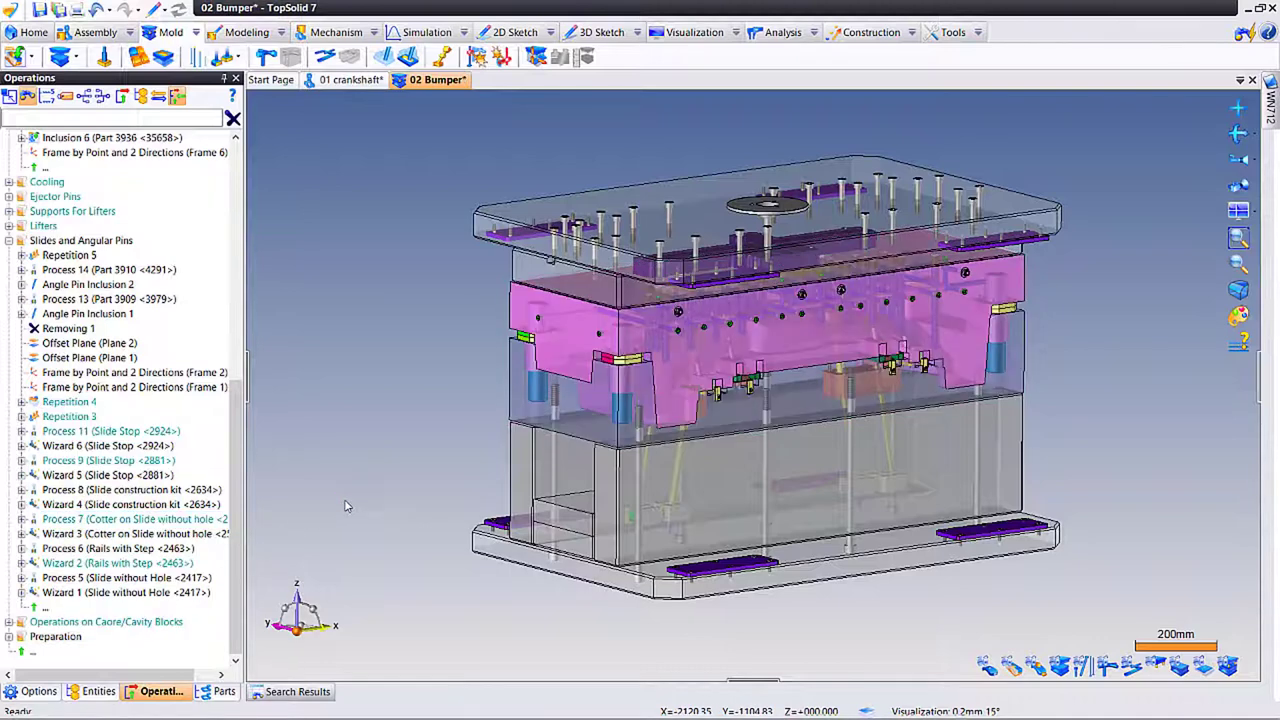
- Collapse the open tree branches, expand Preparation and select Mold Base Inclusion 2
{"action": "scroll", "scroll_direction": "up", "scroll_amount": 3}
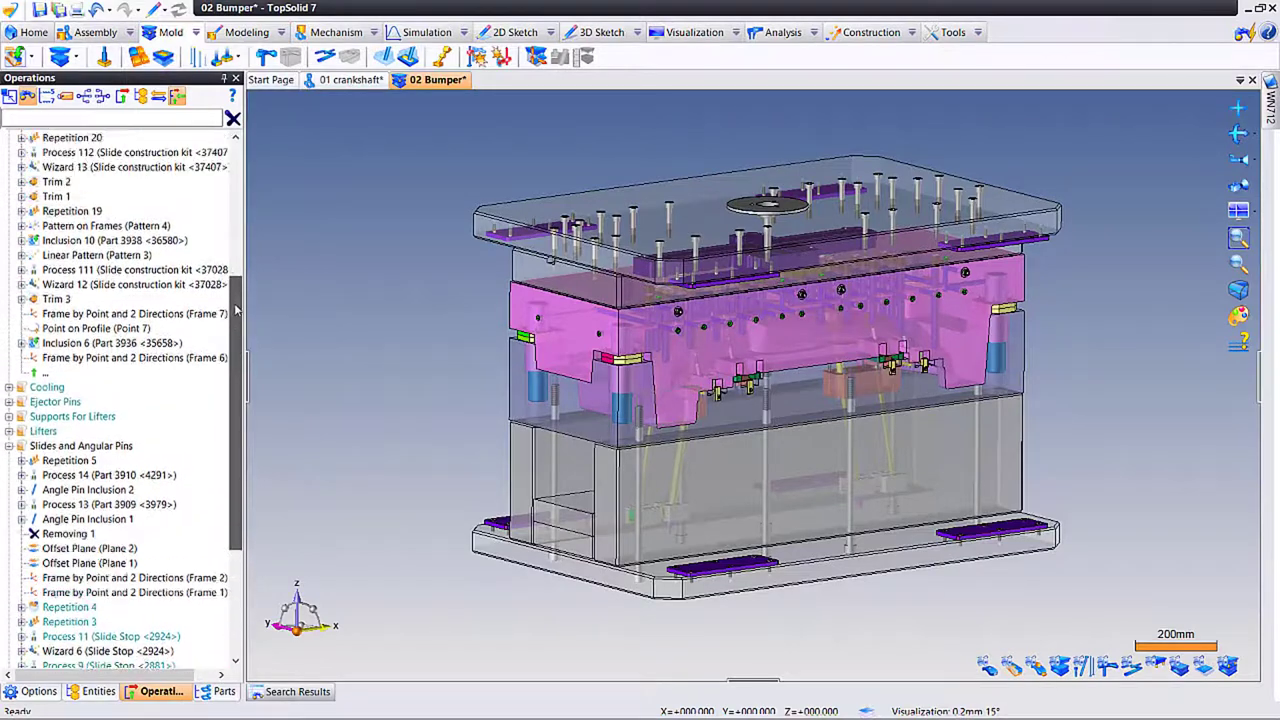
{"action": "scroll", "scroll_direction": "up", "scroll_amount": 3}
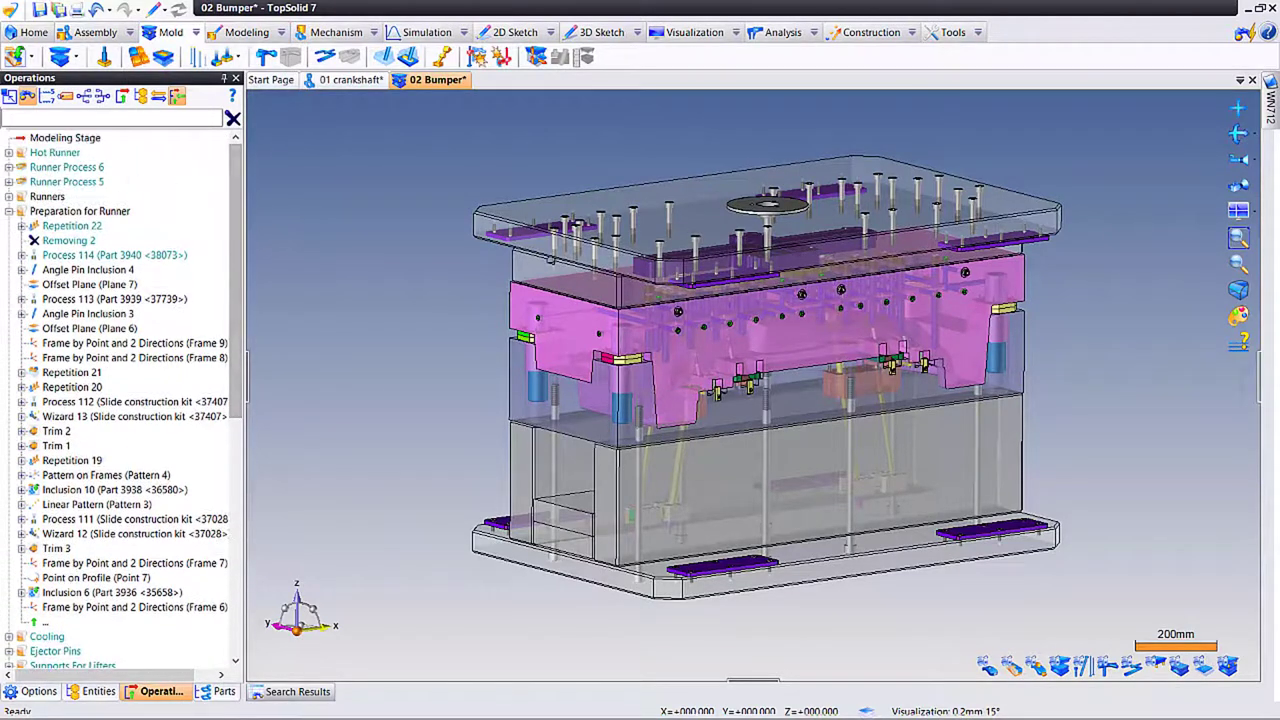
{"action": "left_click", "coordinate": [9, 181]}
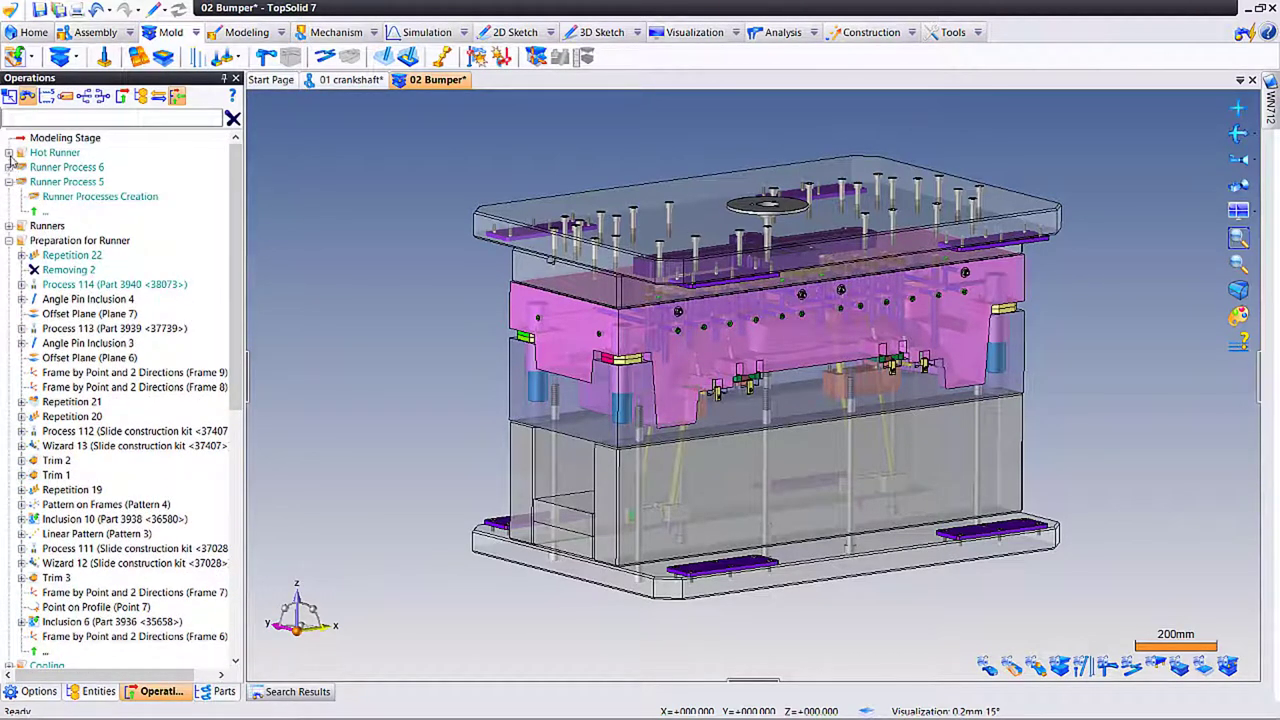
{"action": "scroll", "scroll_direction": "down", "scroll_amount": 3}
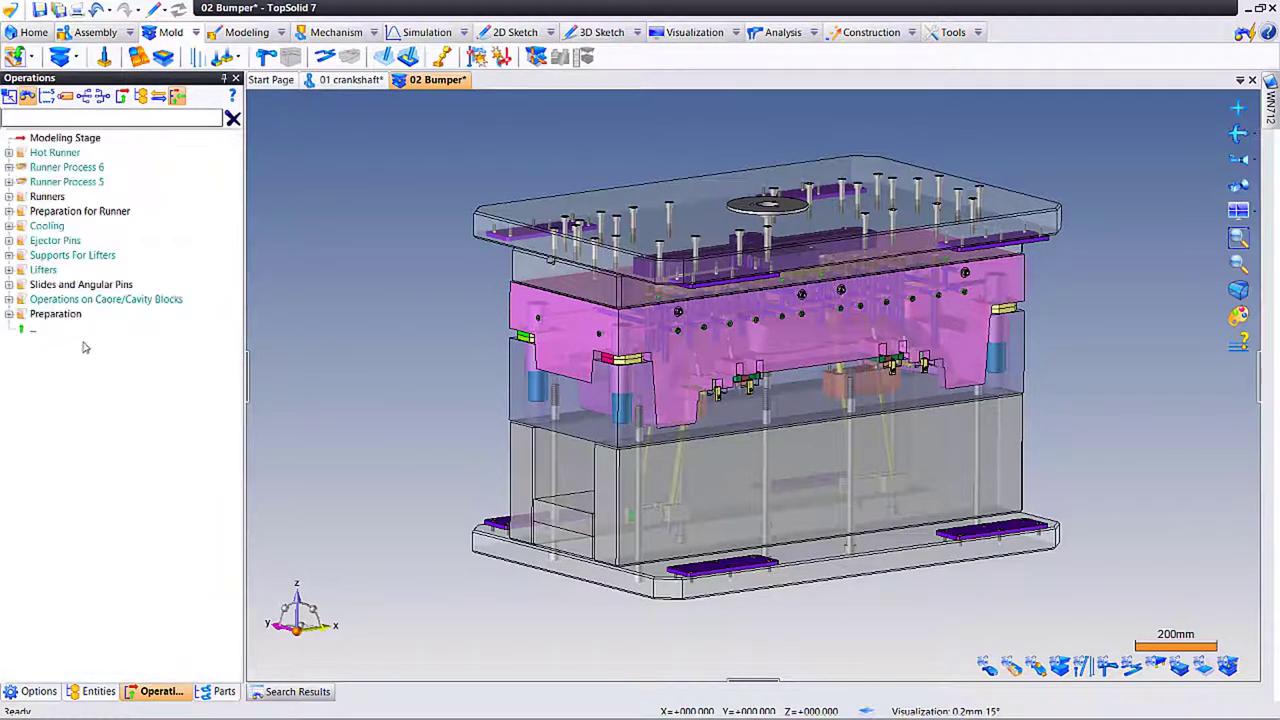
{"action": "left_click", "coordinate": [9, 313]}
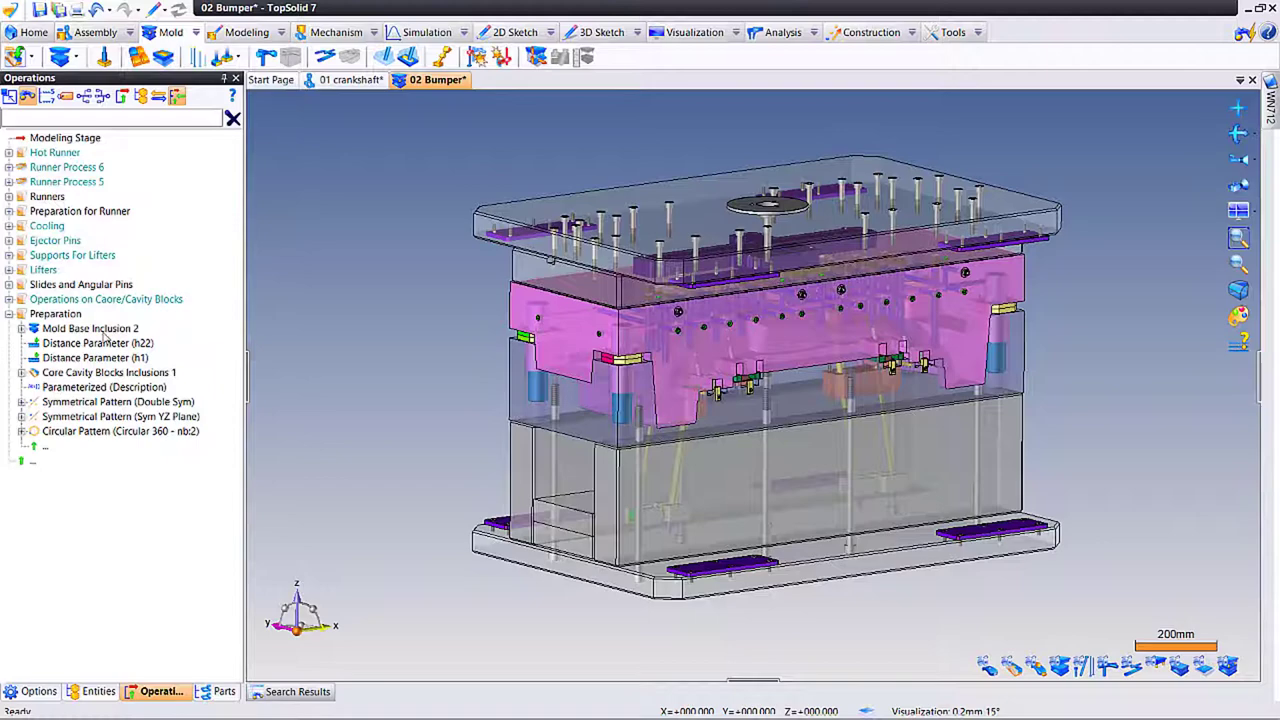
{"action": "left_click", "coordinate": [89, 328]}
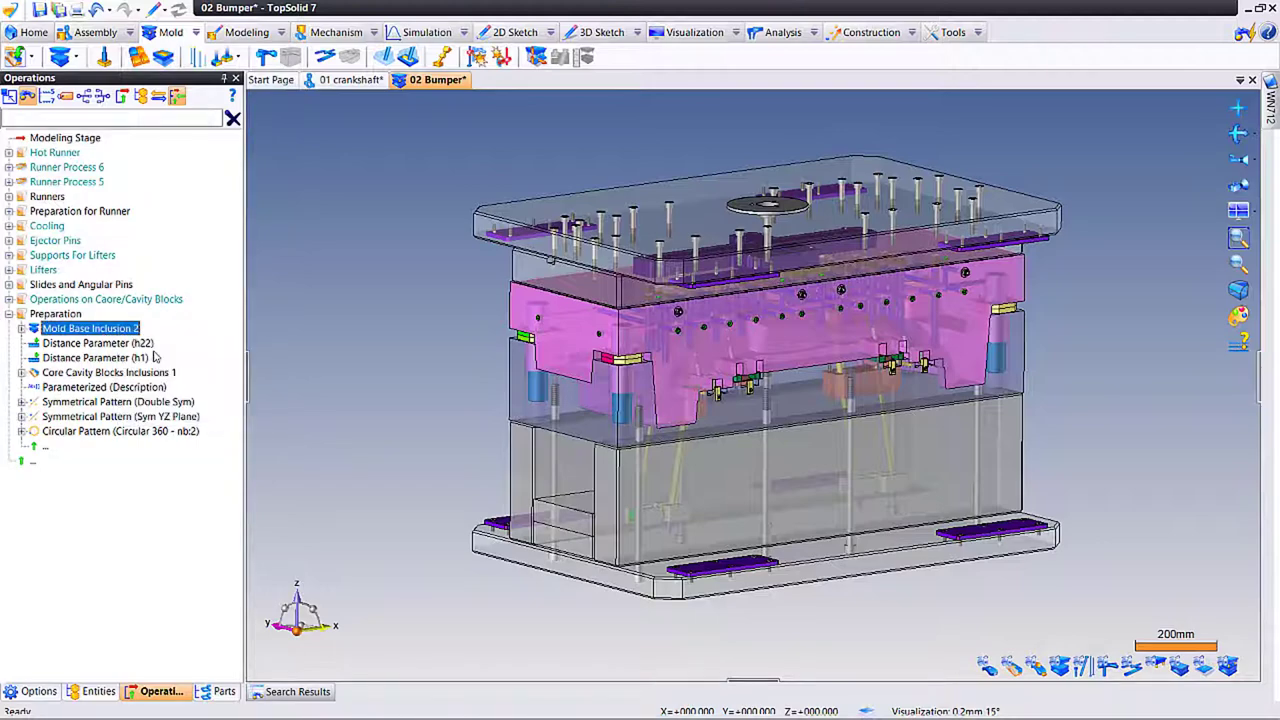
- Open Mold Base Inclusion 2 and edit the top clamp plate: 66 mm, Steel 16CrNi6
{"action": "double_click", "coordinate": [90, 328]}
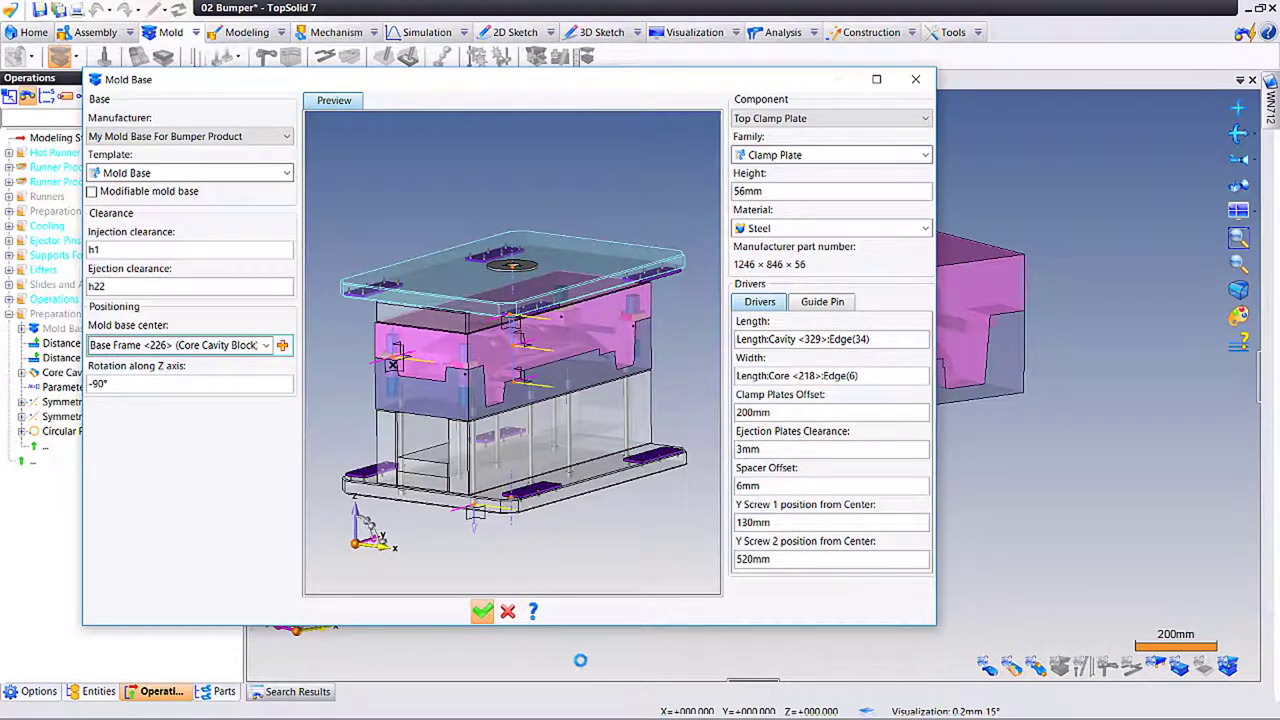
{"action": "left_click", "coordinate": [482, 611]}
{"action": "type", "text": "66"}
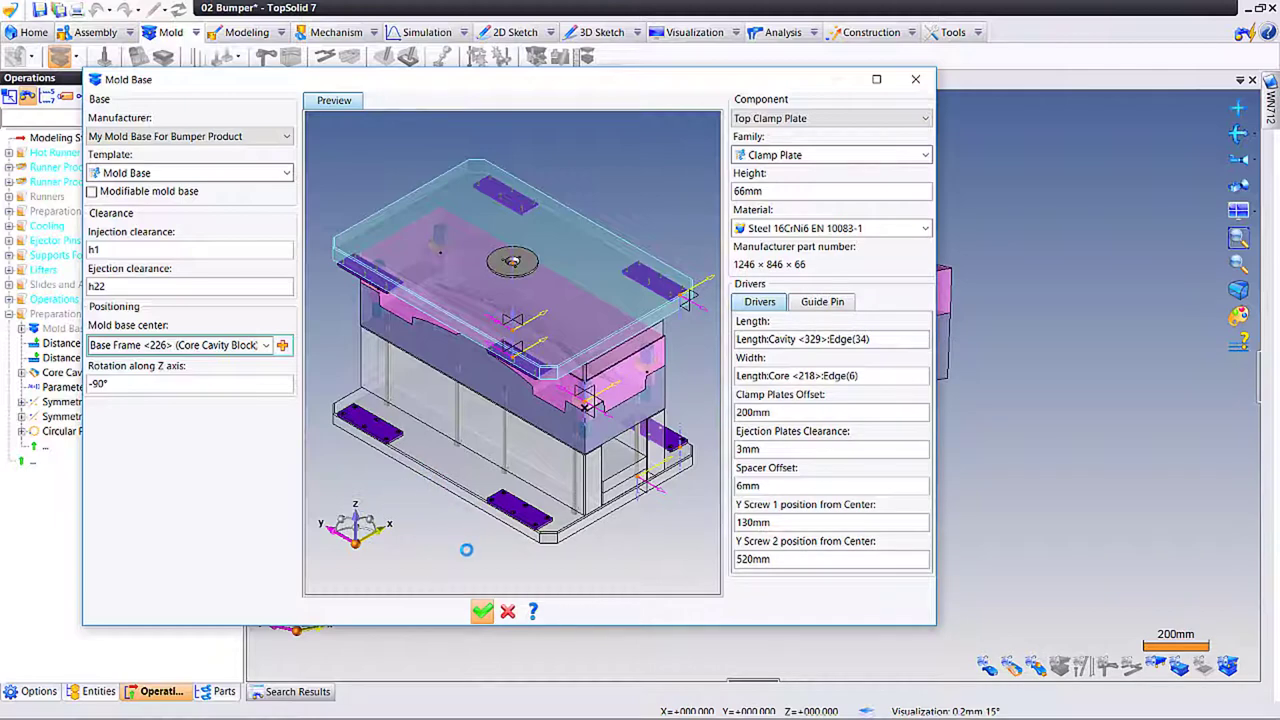
{"action": "left_click", "coordinate": [482, 611]}
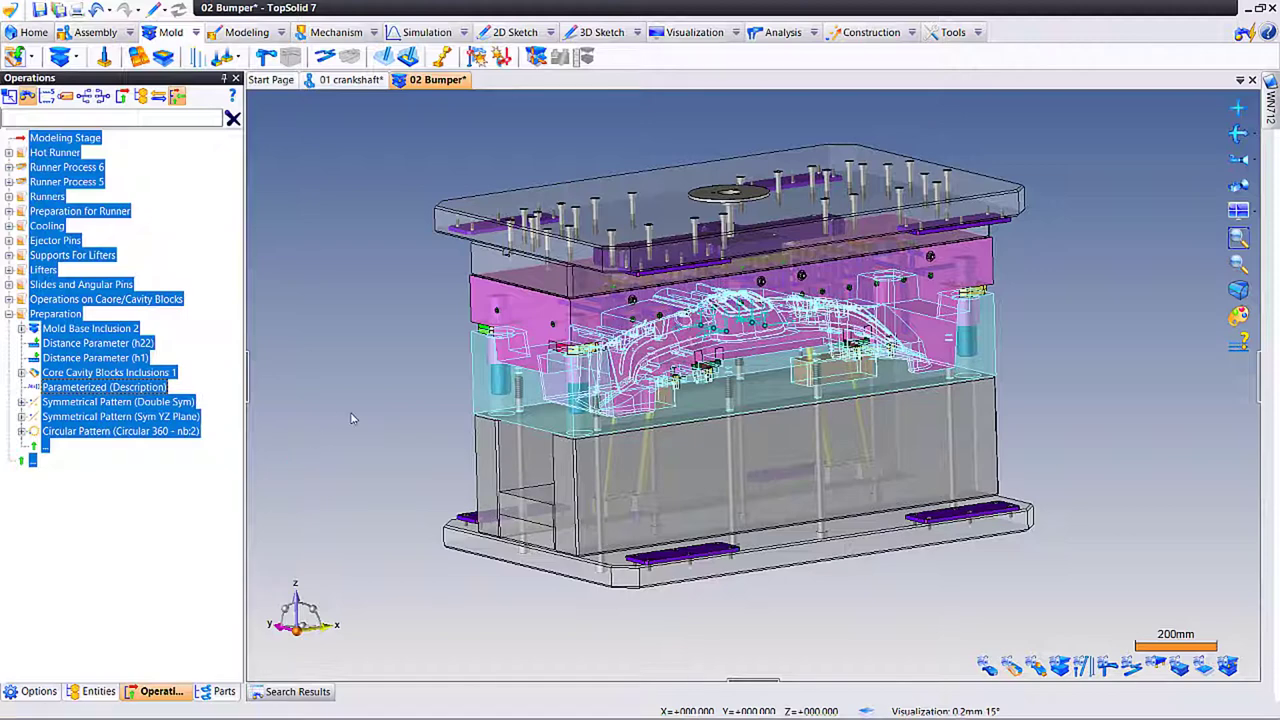
{"action": "mouse_move", "coordinate": [378, 400]}
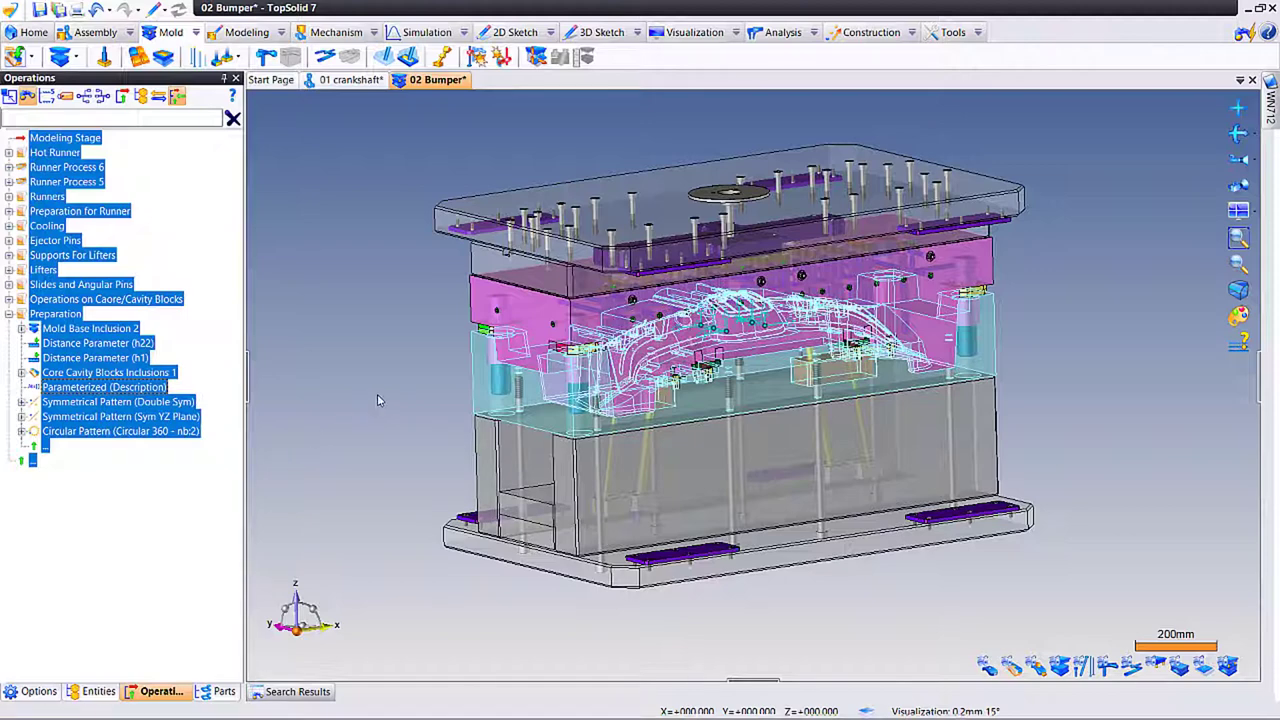
{"action": "mouse_move", "coordinate": [391, 381]}
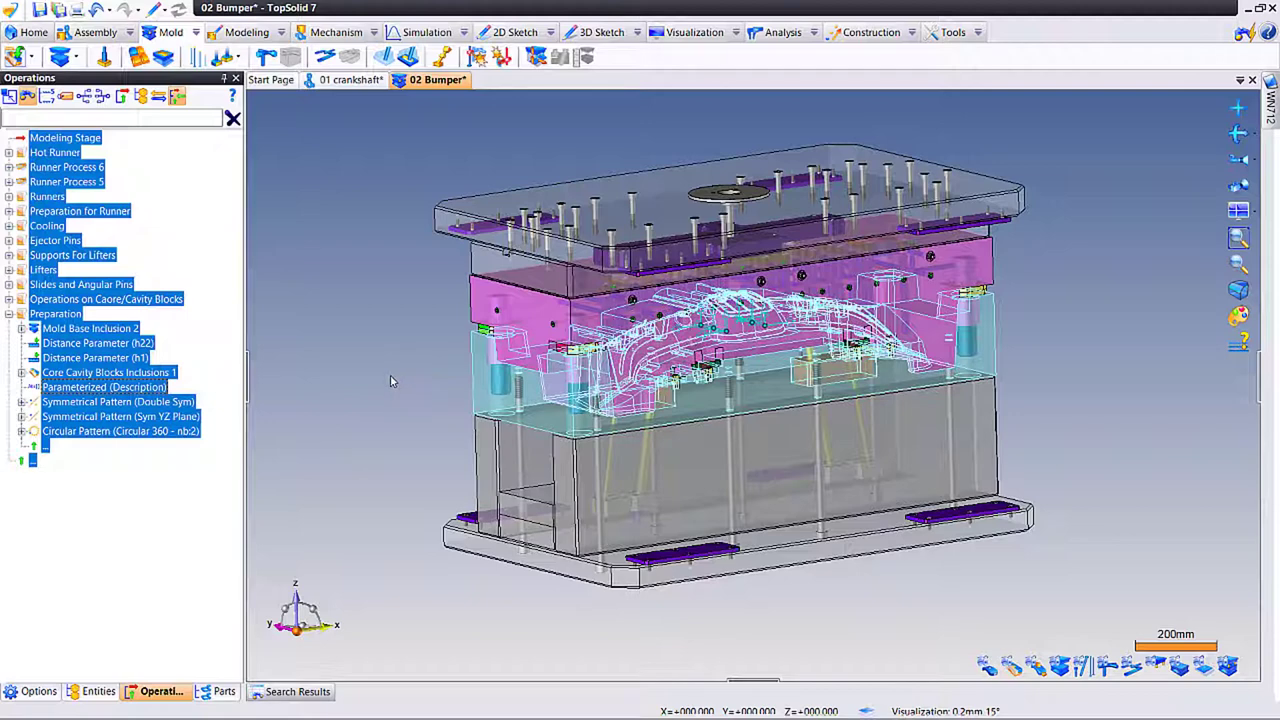
{"action": "mouse_move", "coordinate": [359, 384]}
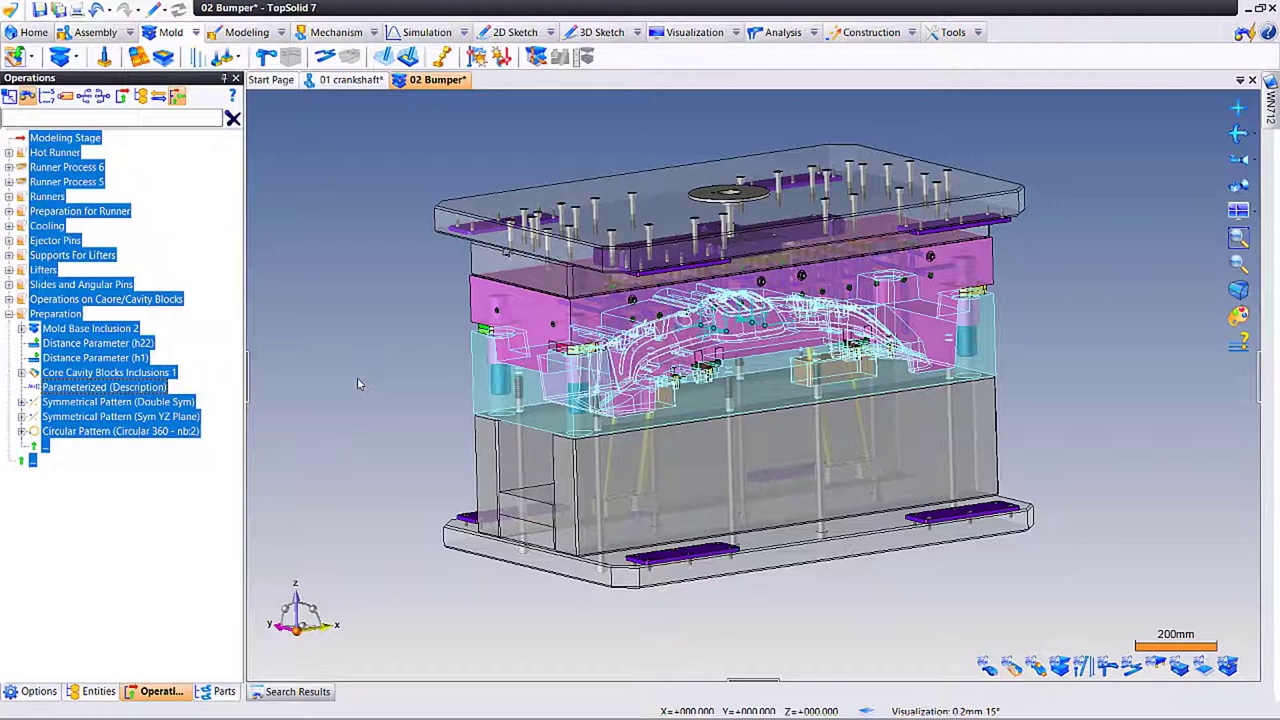
{"action": "mouse_move", "coordinate": [417, 306]}
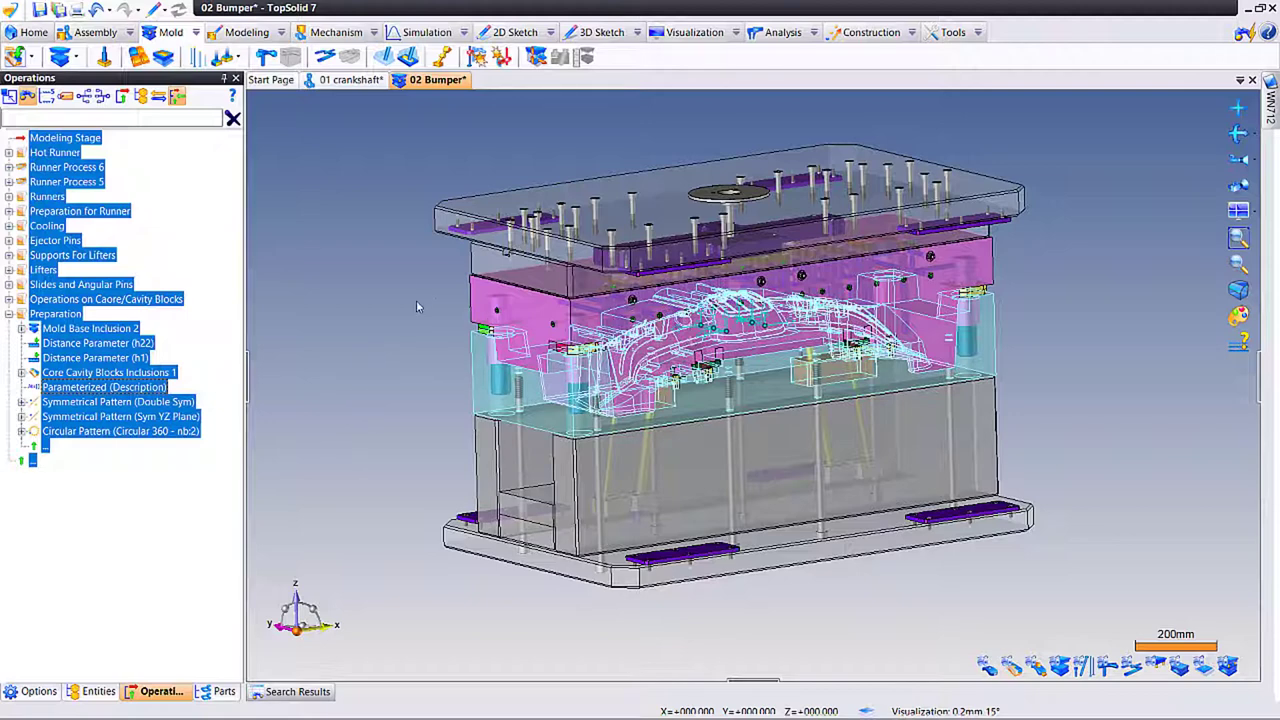
{"action": "mouse_move", "coordinate": [400, 328]}
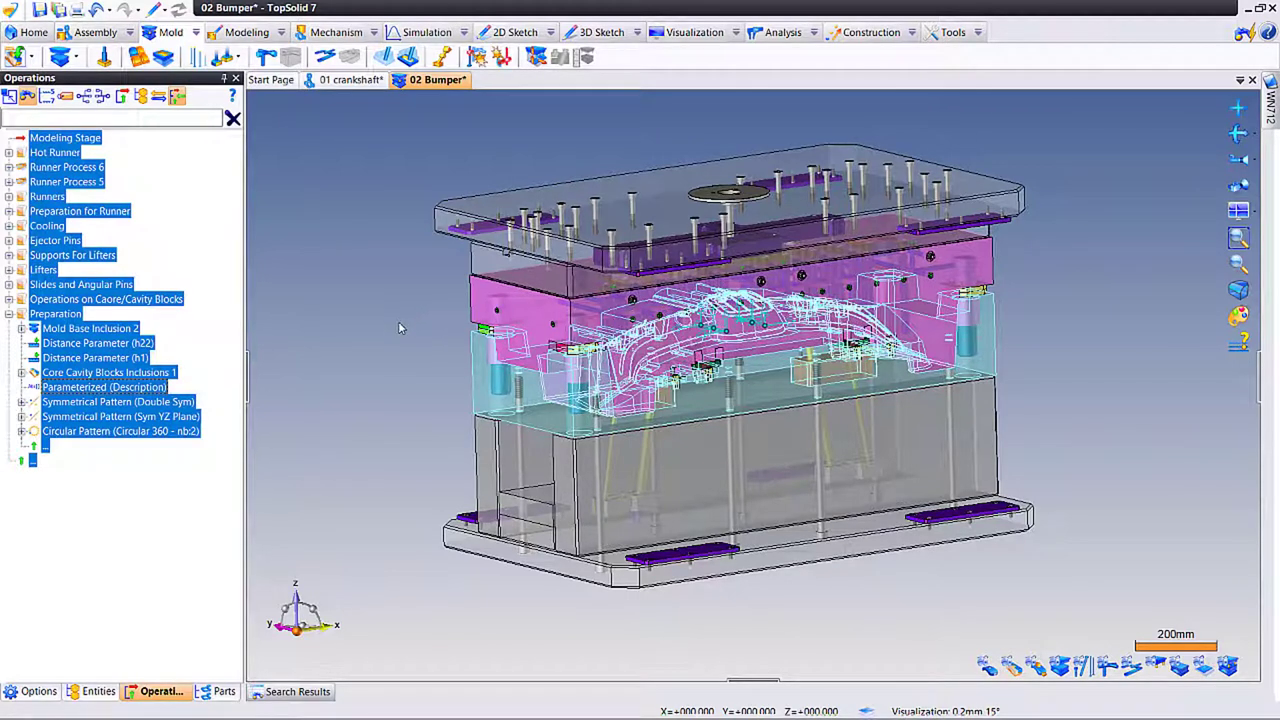